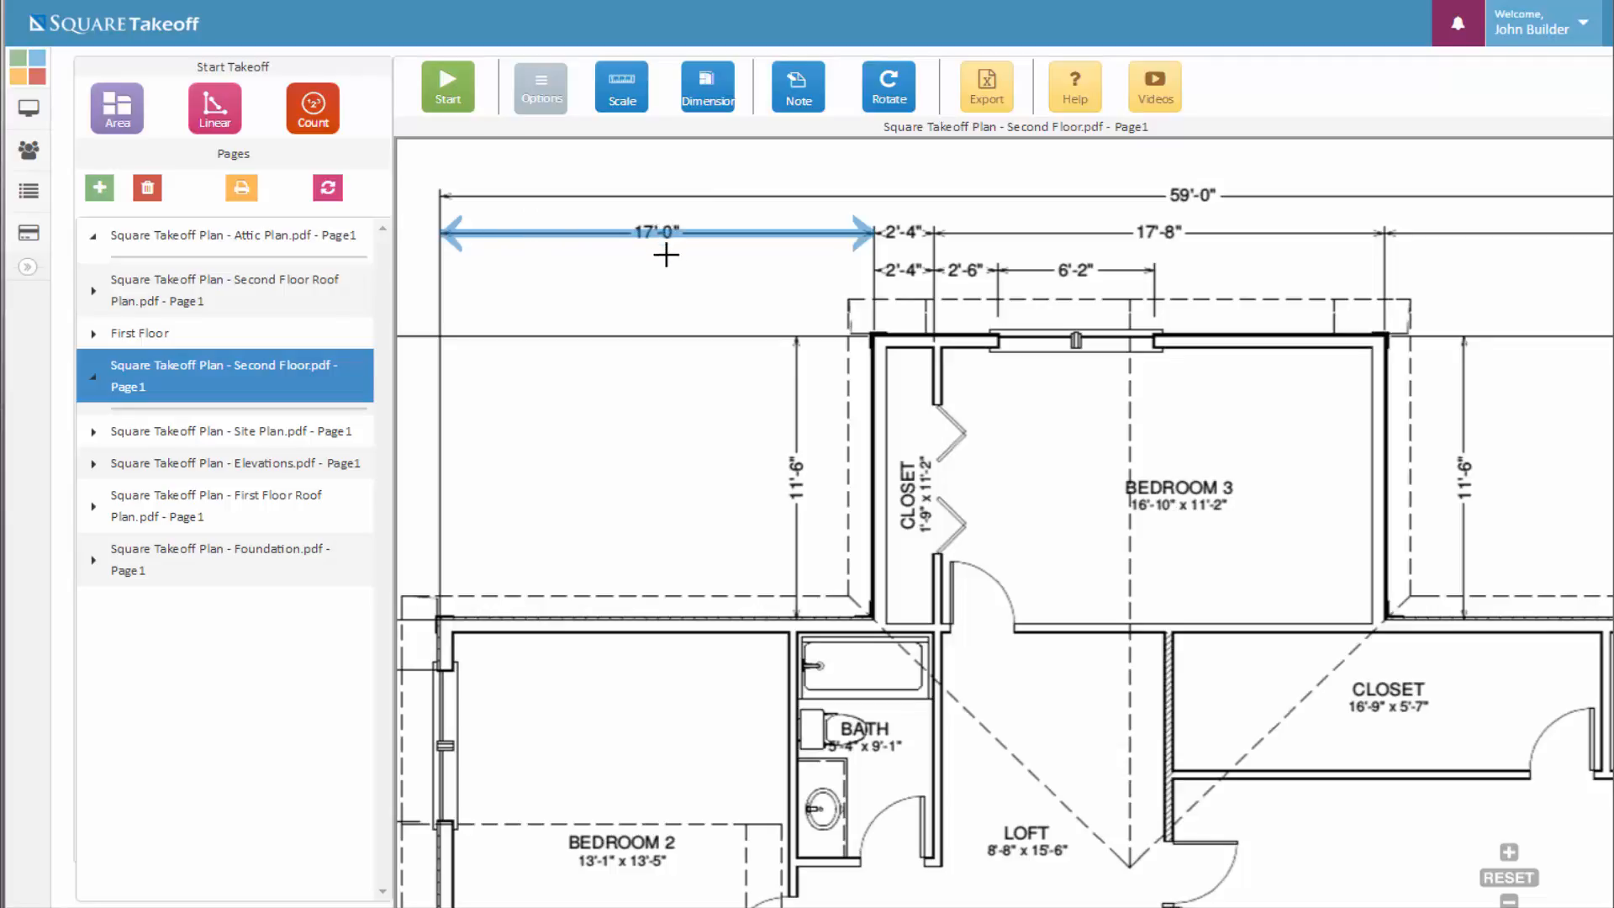
- Create a new linear takeoff and name it 'Bedroom 3 Wall Paint'
{"action": "scroll", "scroll_direction": "down", "scroll_amount": 3}
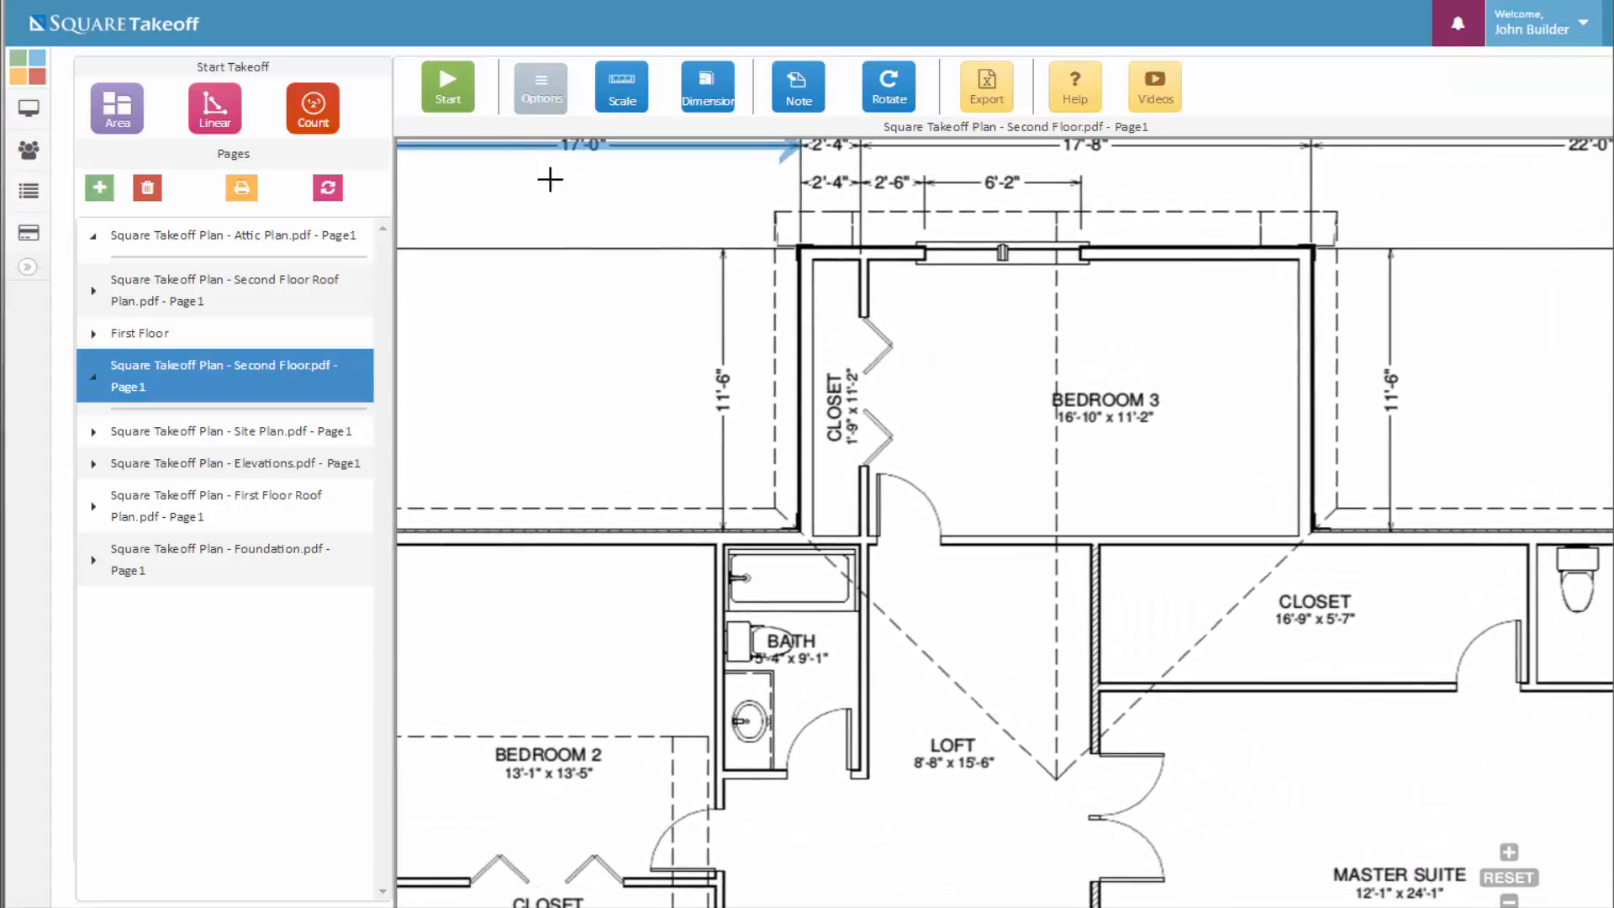
{"action": "mouse_move", "coordinate": [215, 107]}
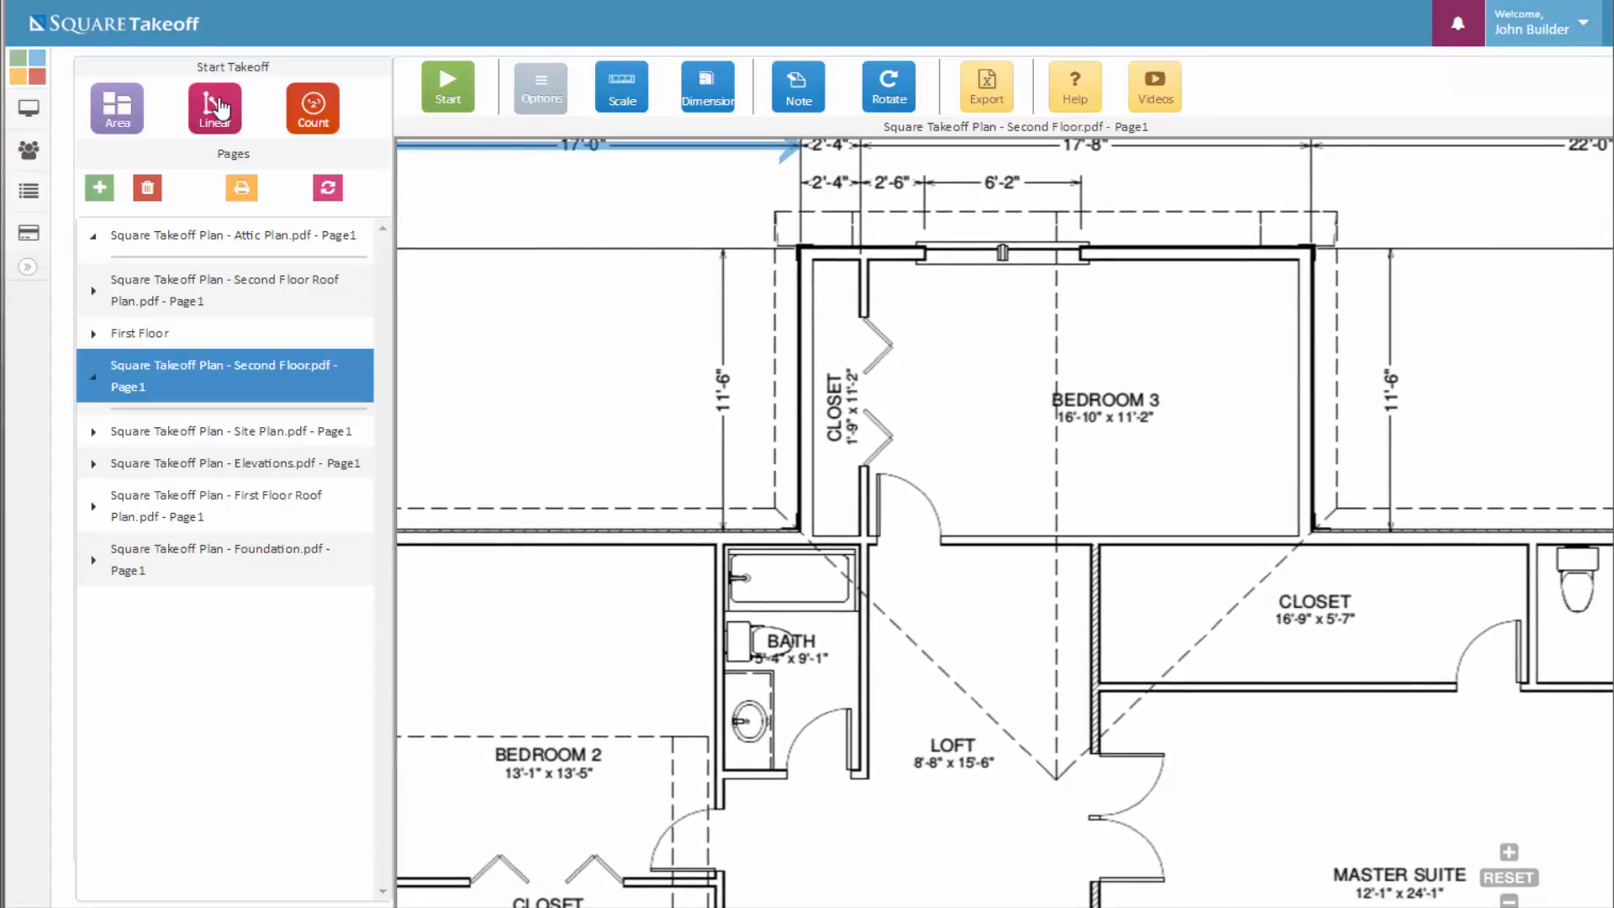
{"action": "left_click", "coordinate": [214, 107]}
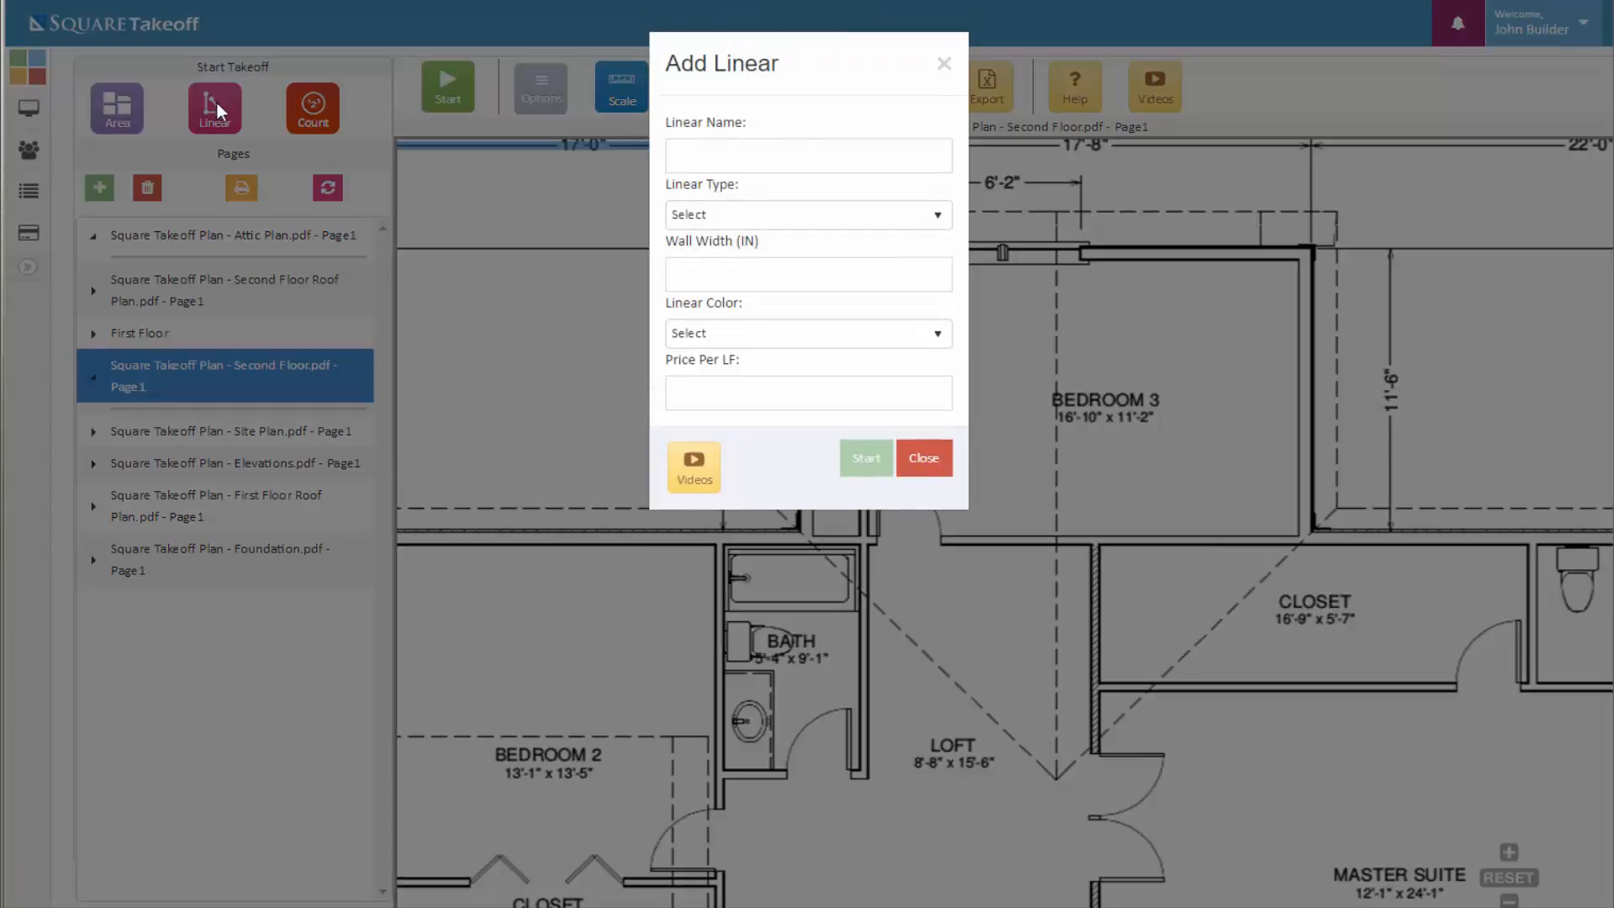
{"action": "mouse_move", "coordinate": [1031, 473]}
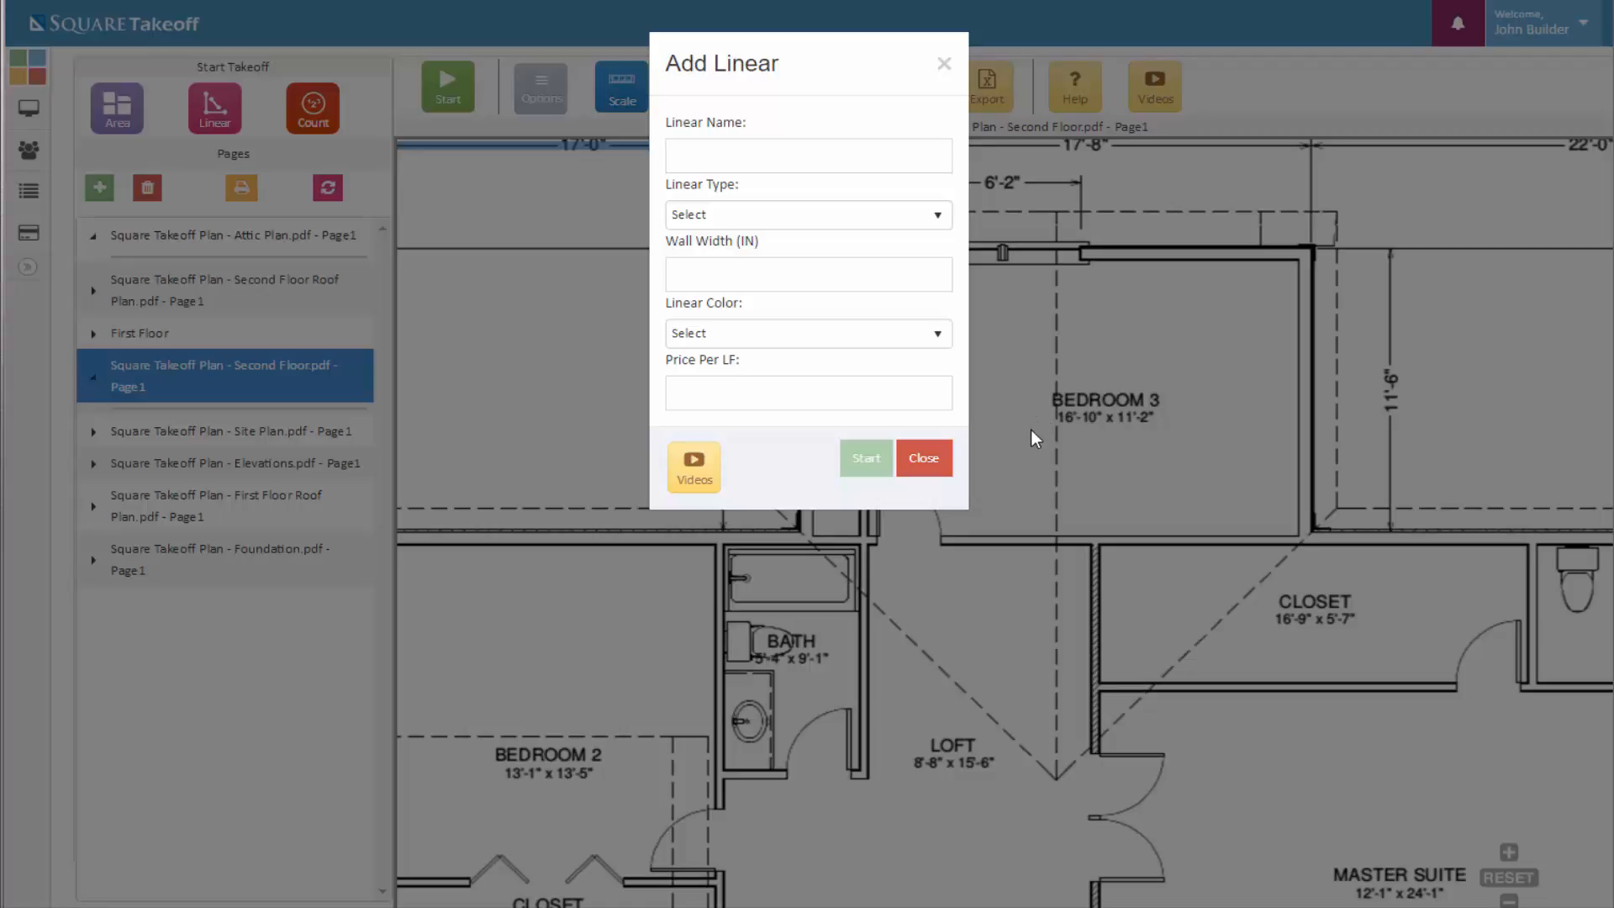
{"action": "mouse_move", "coordinate": [1163, 443]}
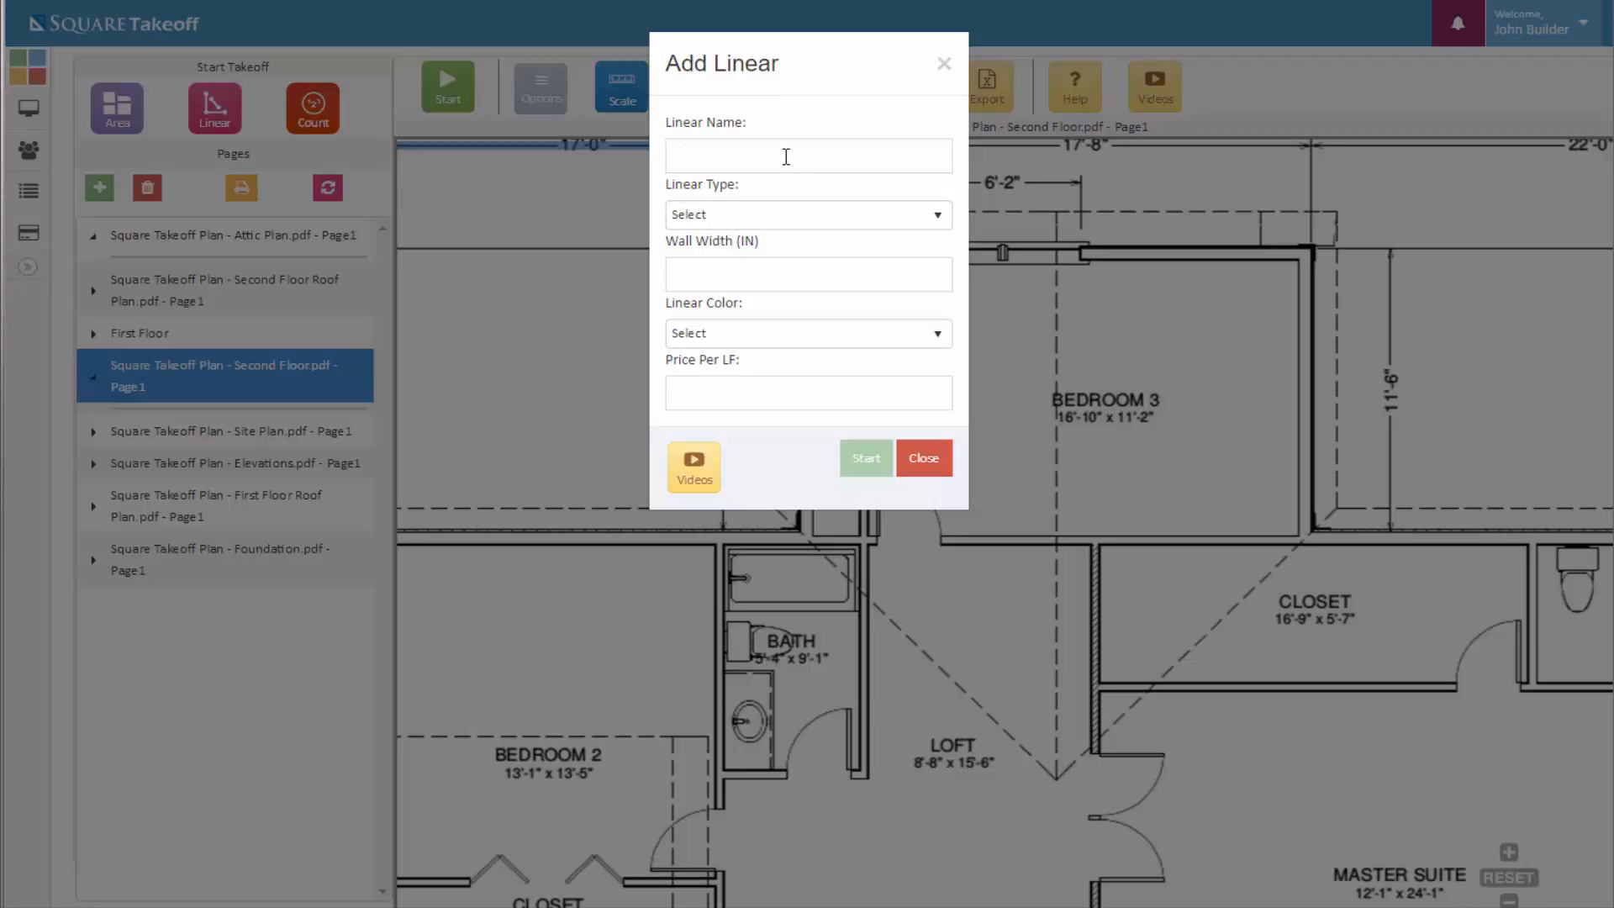
{"action": "left_click", "coordinate": [808, 155]}
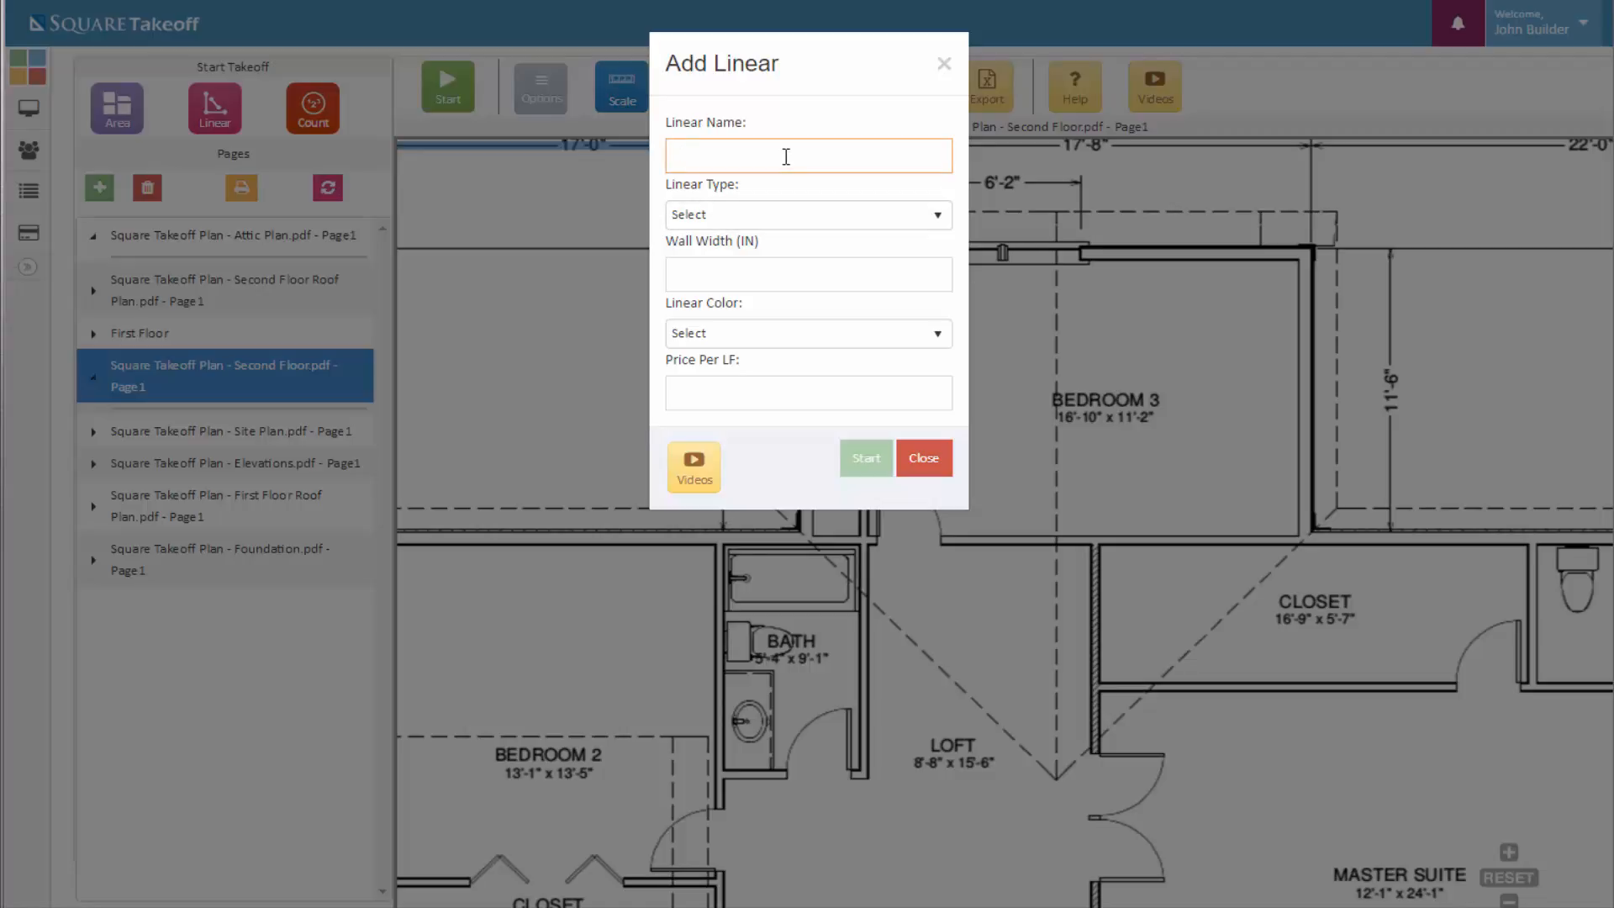
{"action": "type", "text": "Bedroom 3 Wall Ba"}
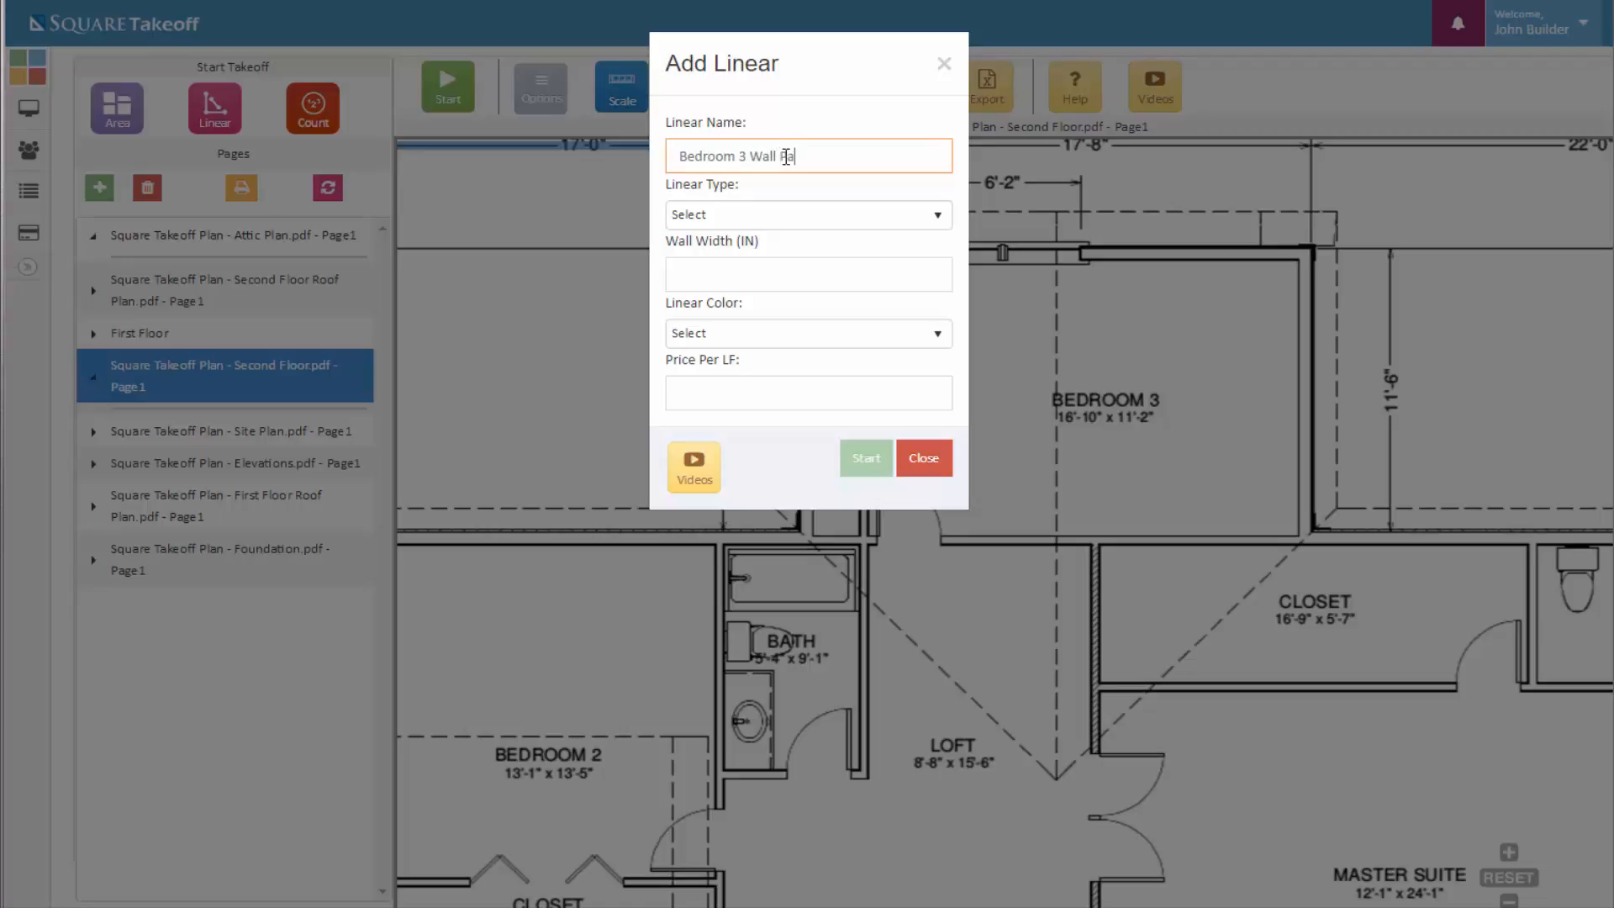
{"action": "type", "text": "Paint"}
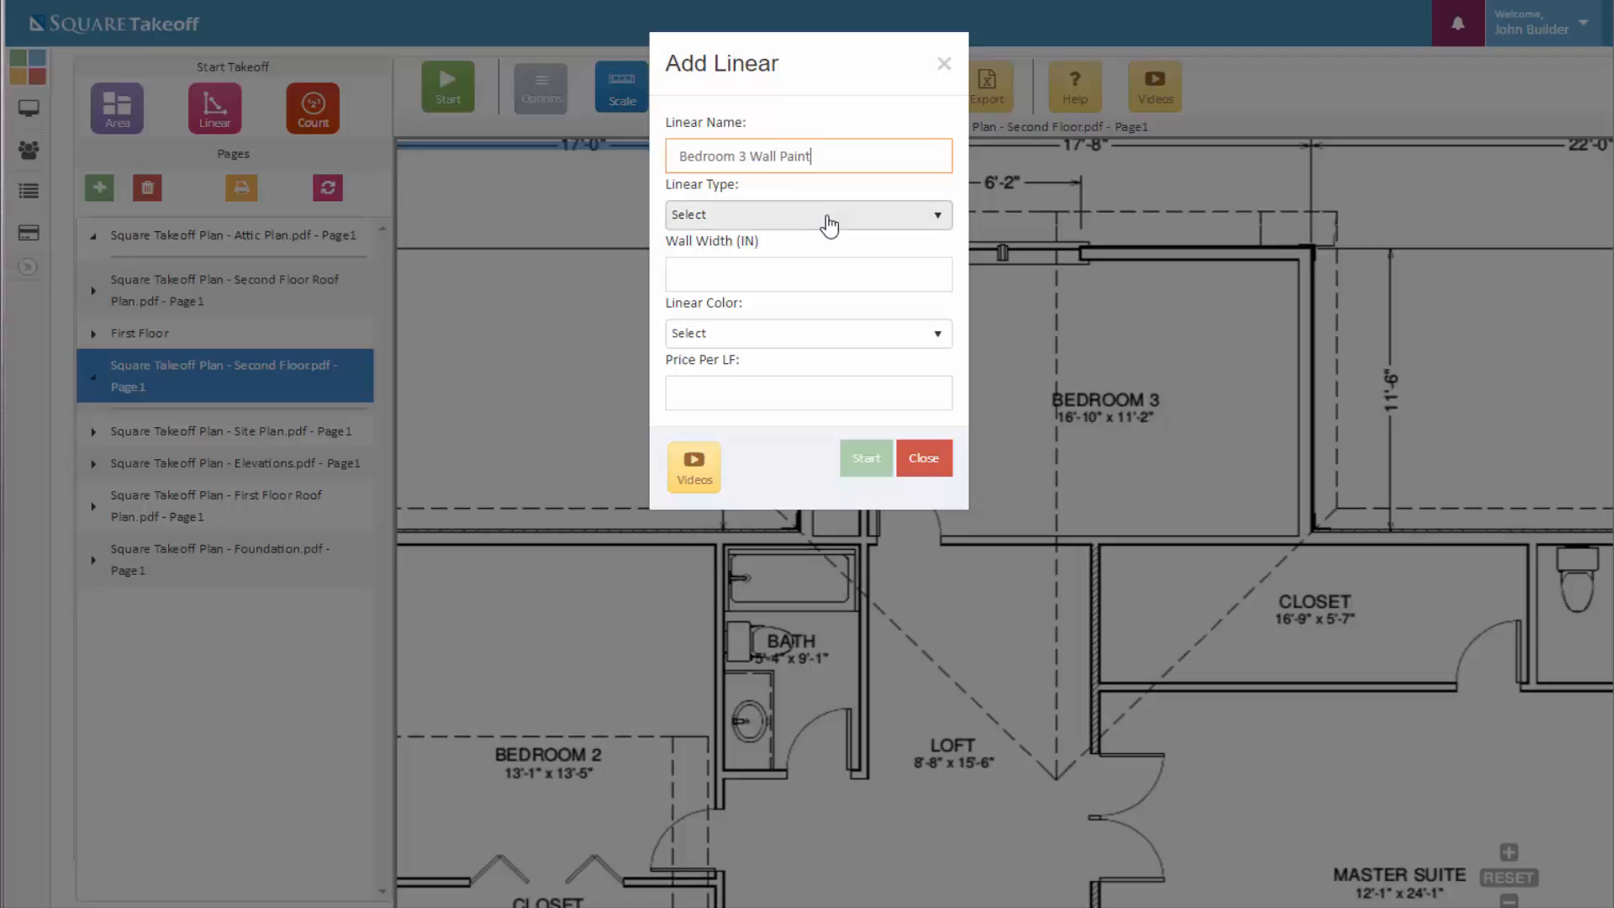
{"action": "left_click", "coordinate": [808, 215]}
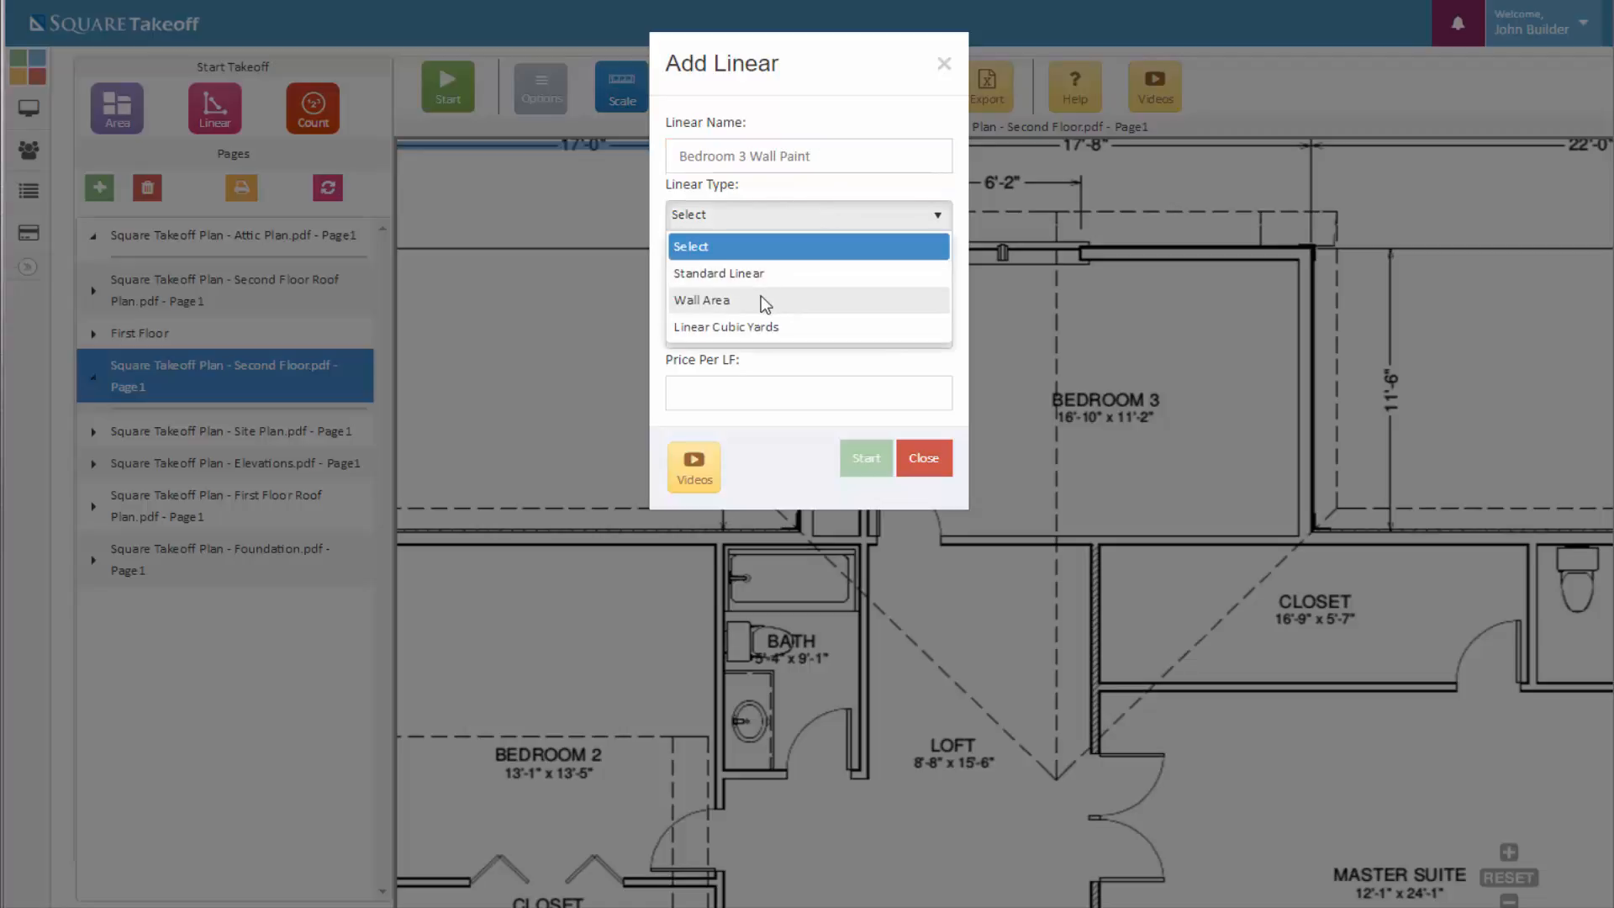
- Make the takeoff a Wall Area type with 8 ft wall height and 1 wall side
{"action": "left_click", "coordinate": [702, 299]}
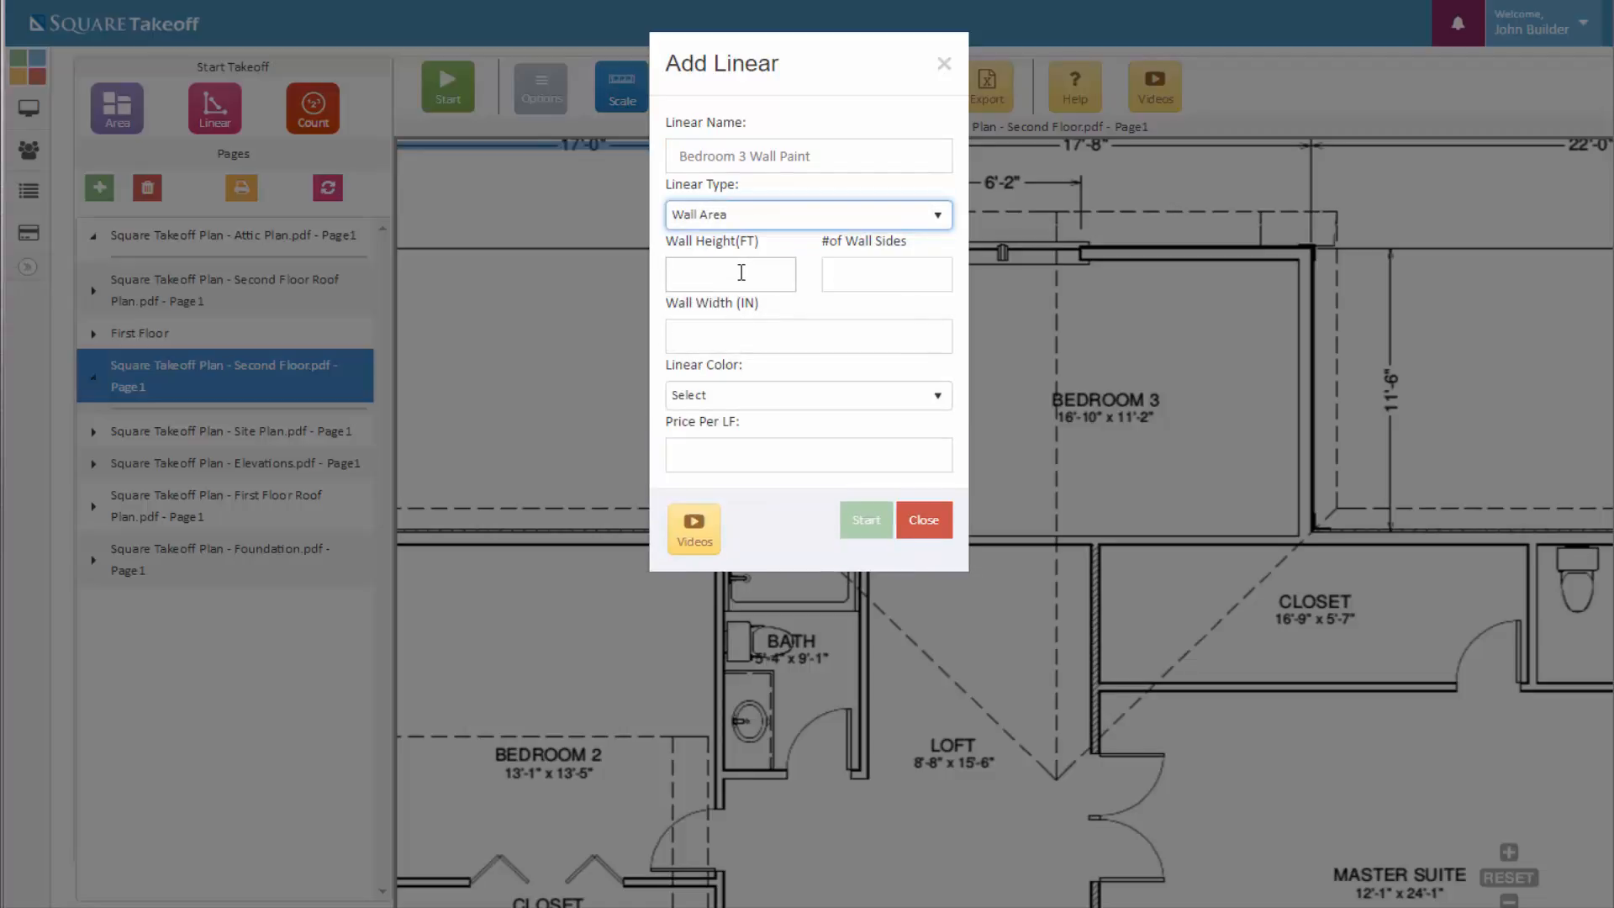
{"action": "left_click", "coordinate": [730, 274]}
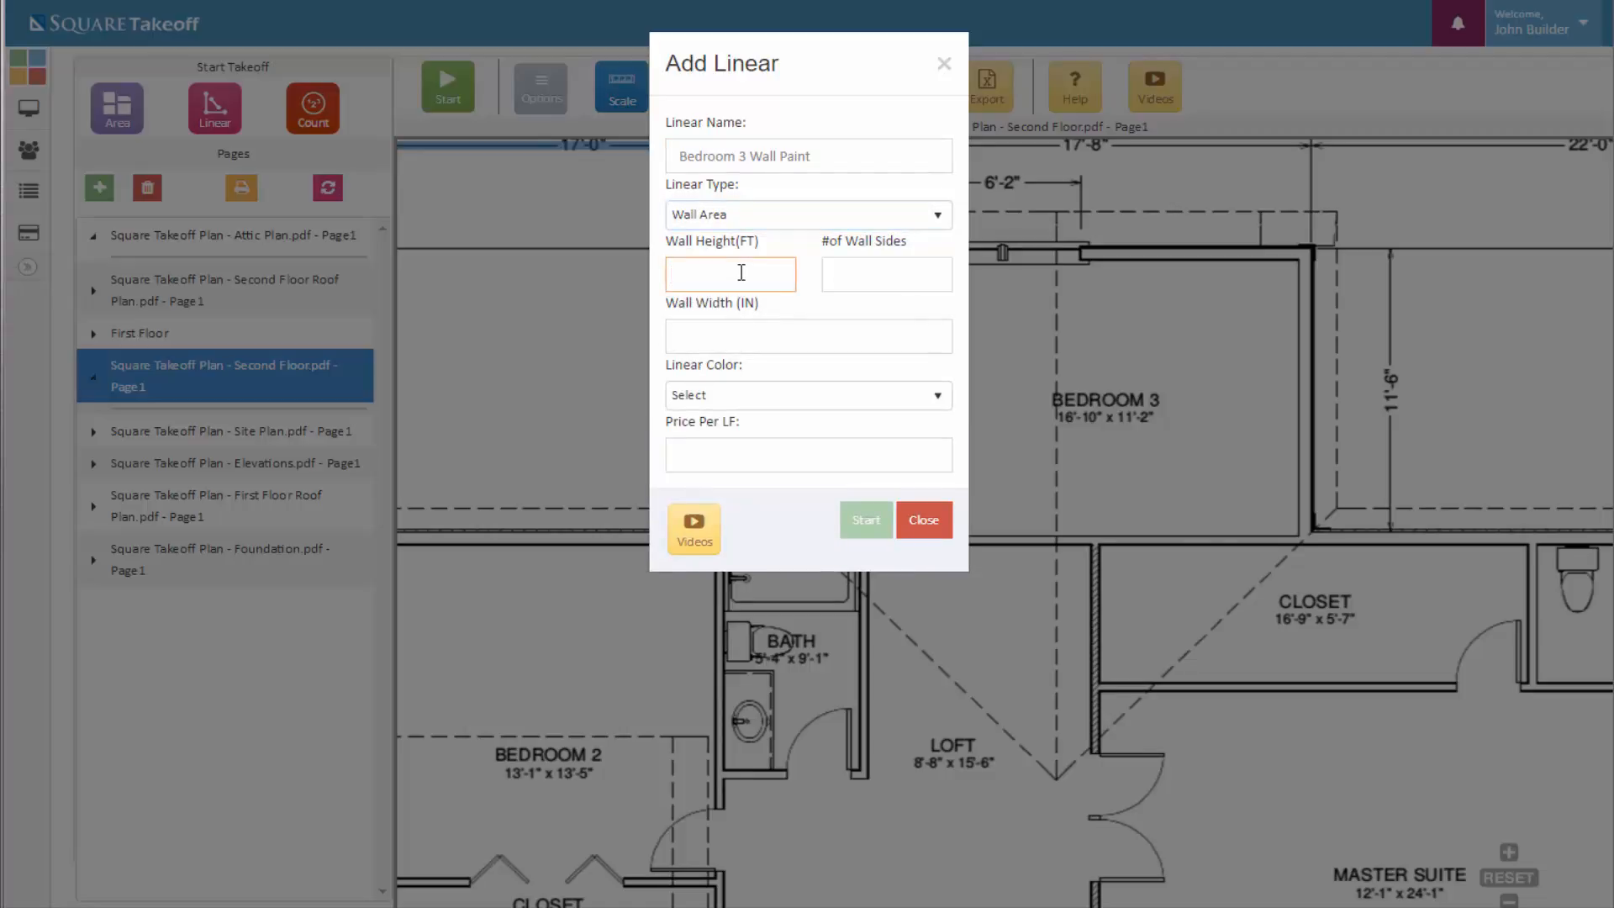
{"action": "left_click", "coordinate": [729, 273]}
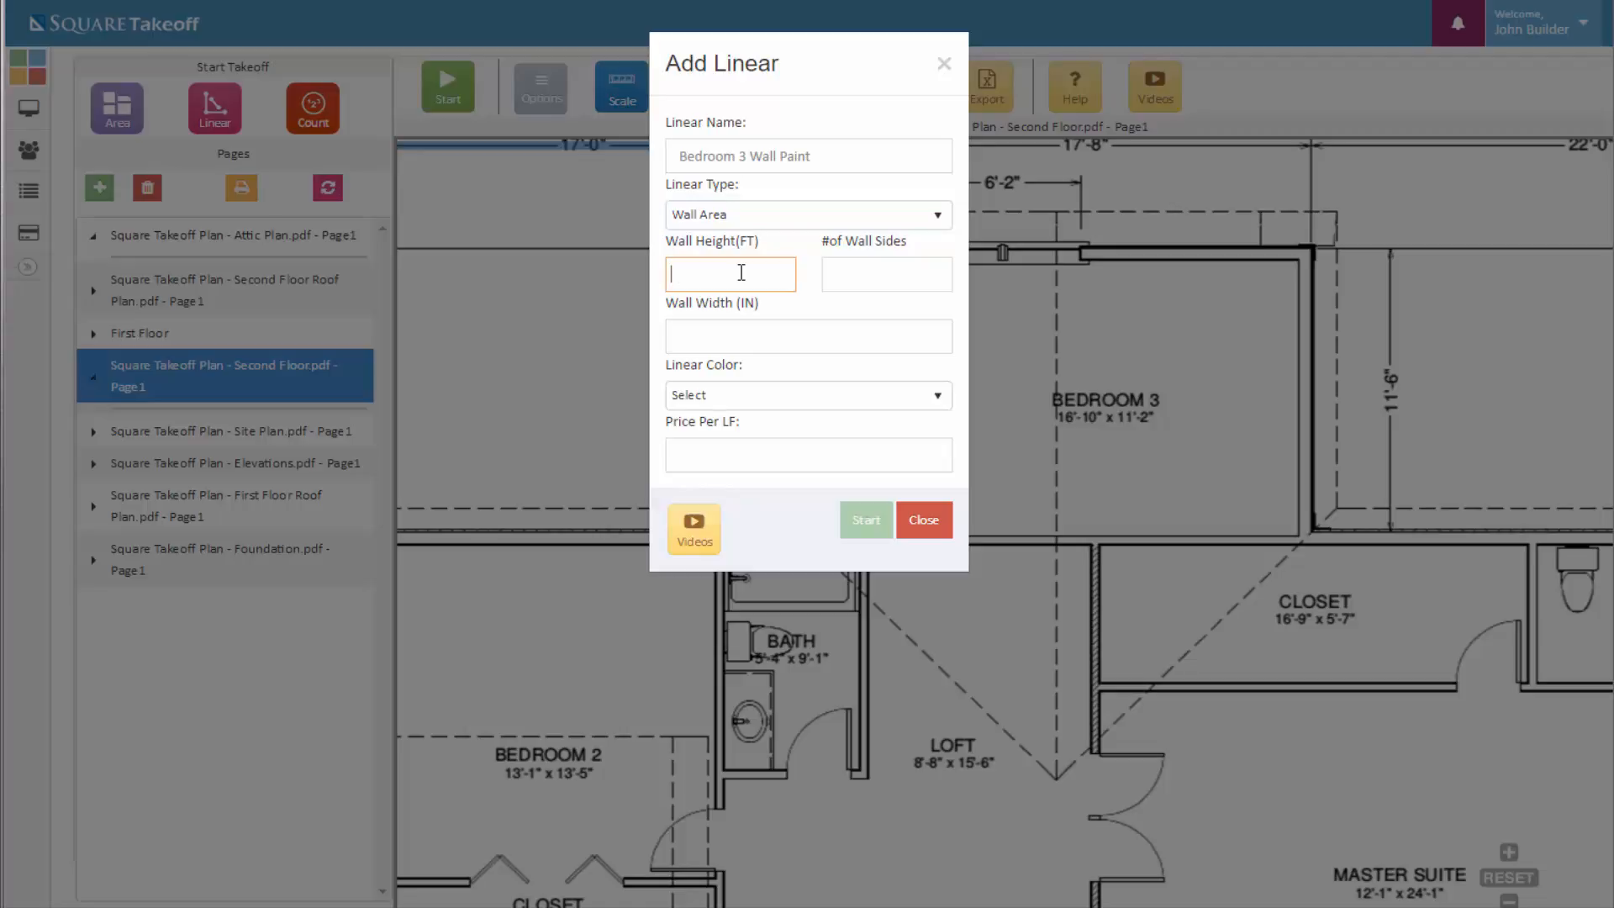
{"action": "type", "text": "8"}
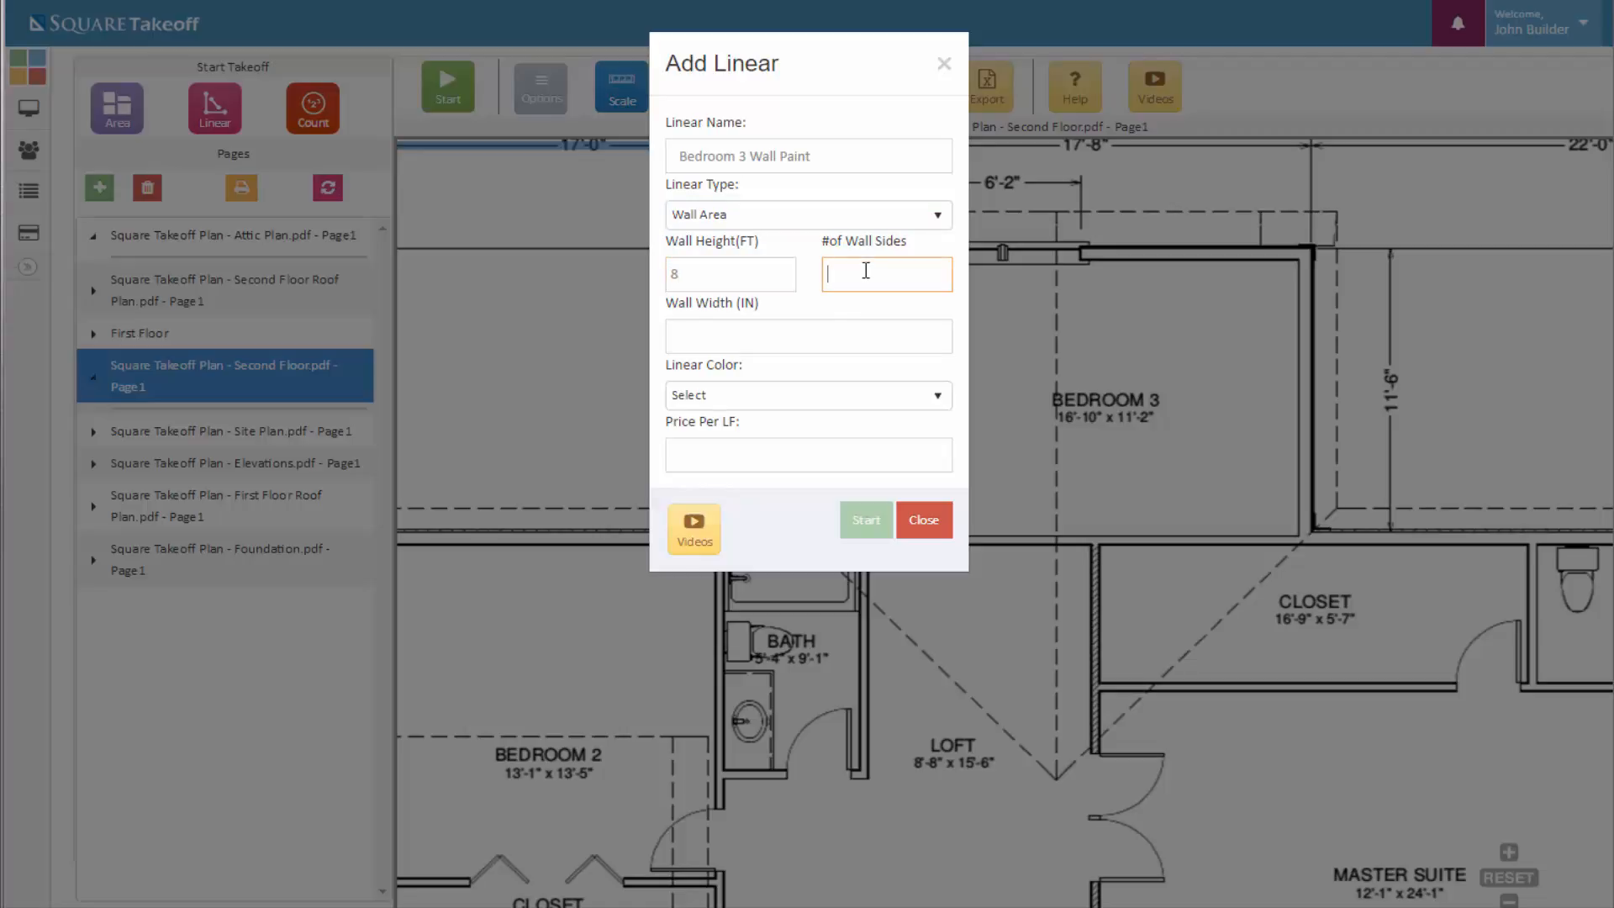
{"action": "type", "text": "1"}
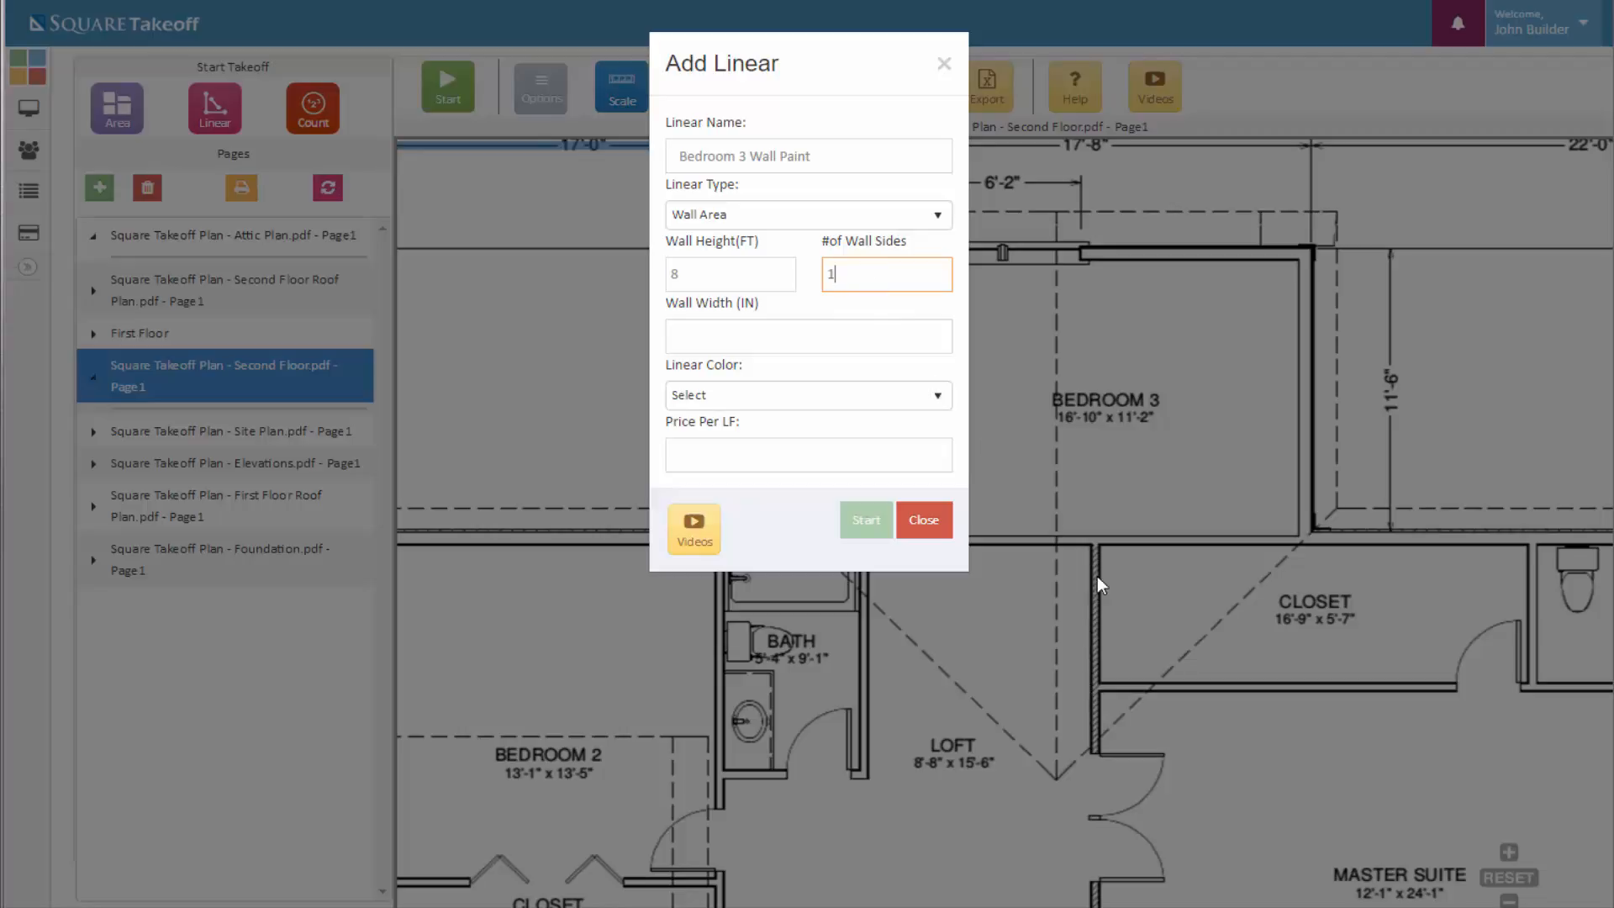
{"action": "mouse_move", "coordinate": [839, 279]}
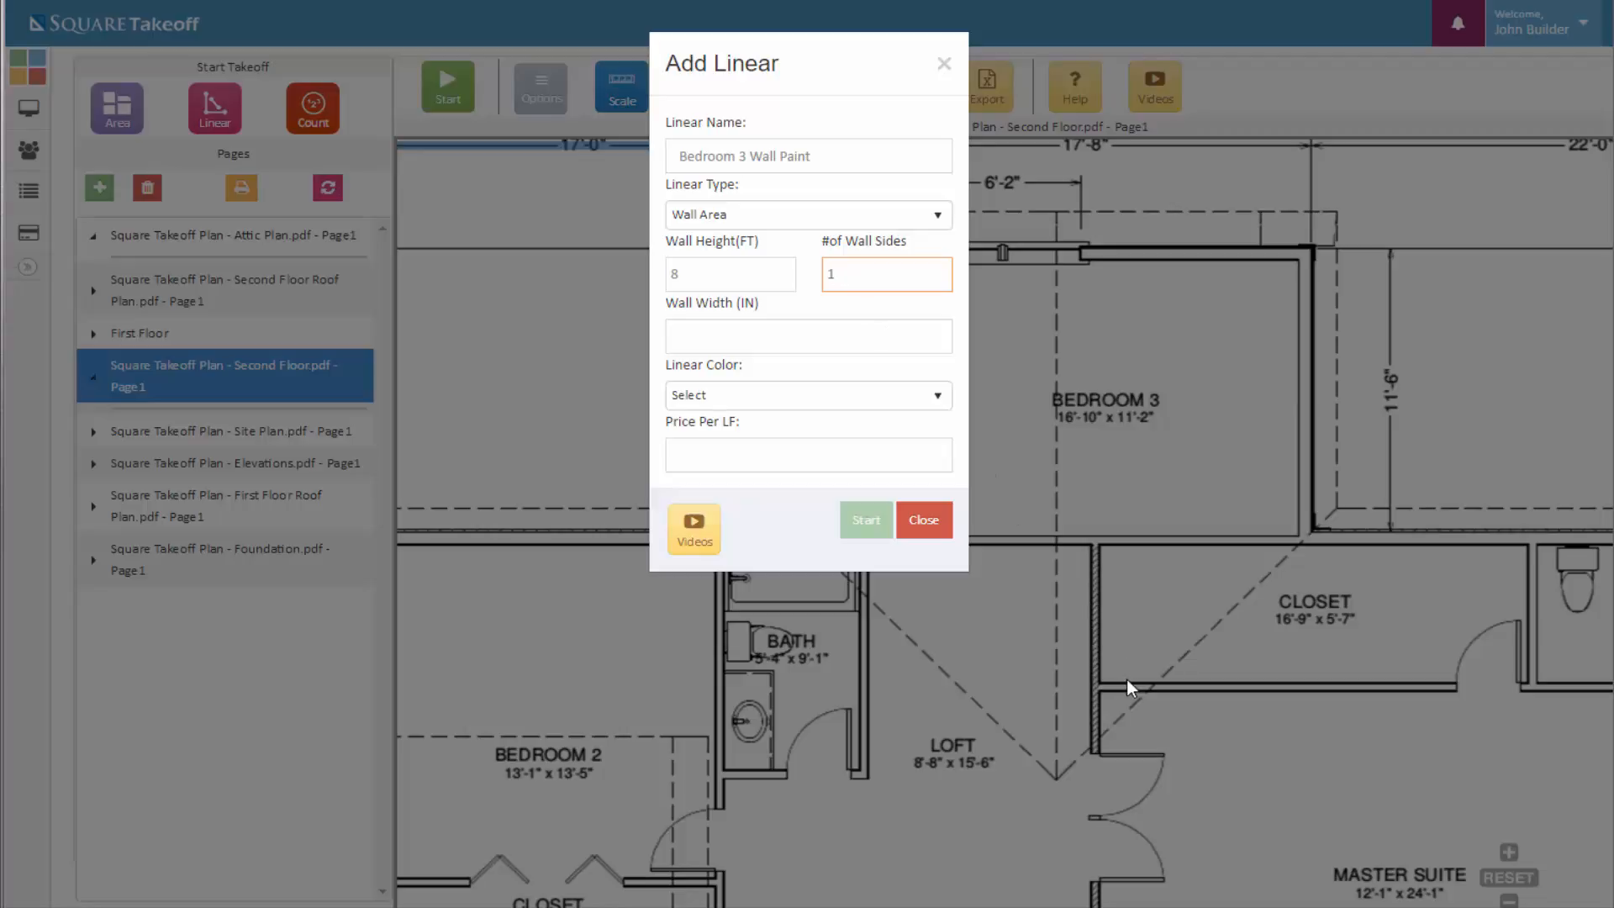
{"action": "left_click", "coordinate": [885, 274]}
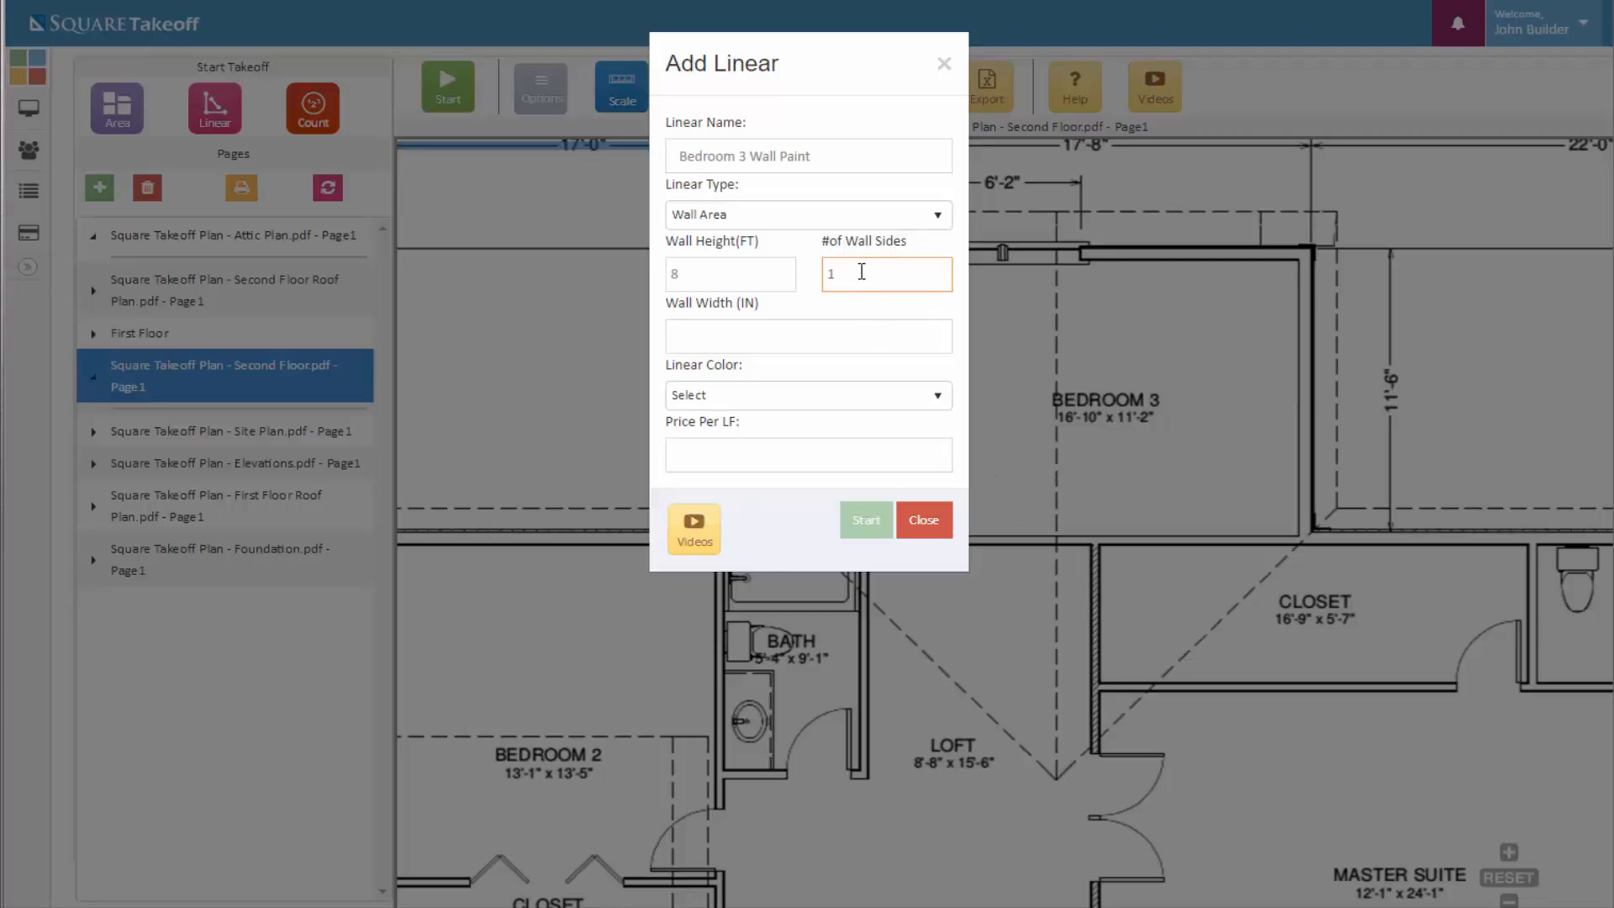
{"action": "mouse_move", "coordinate": [877, 307]}
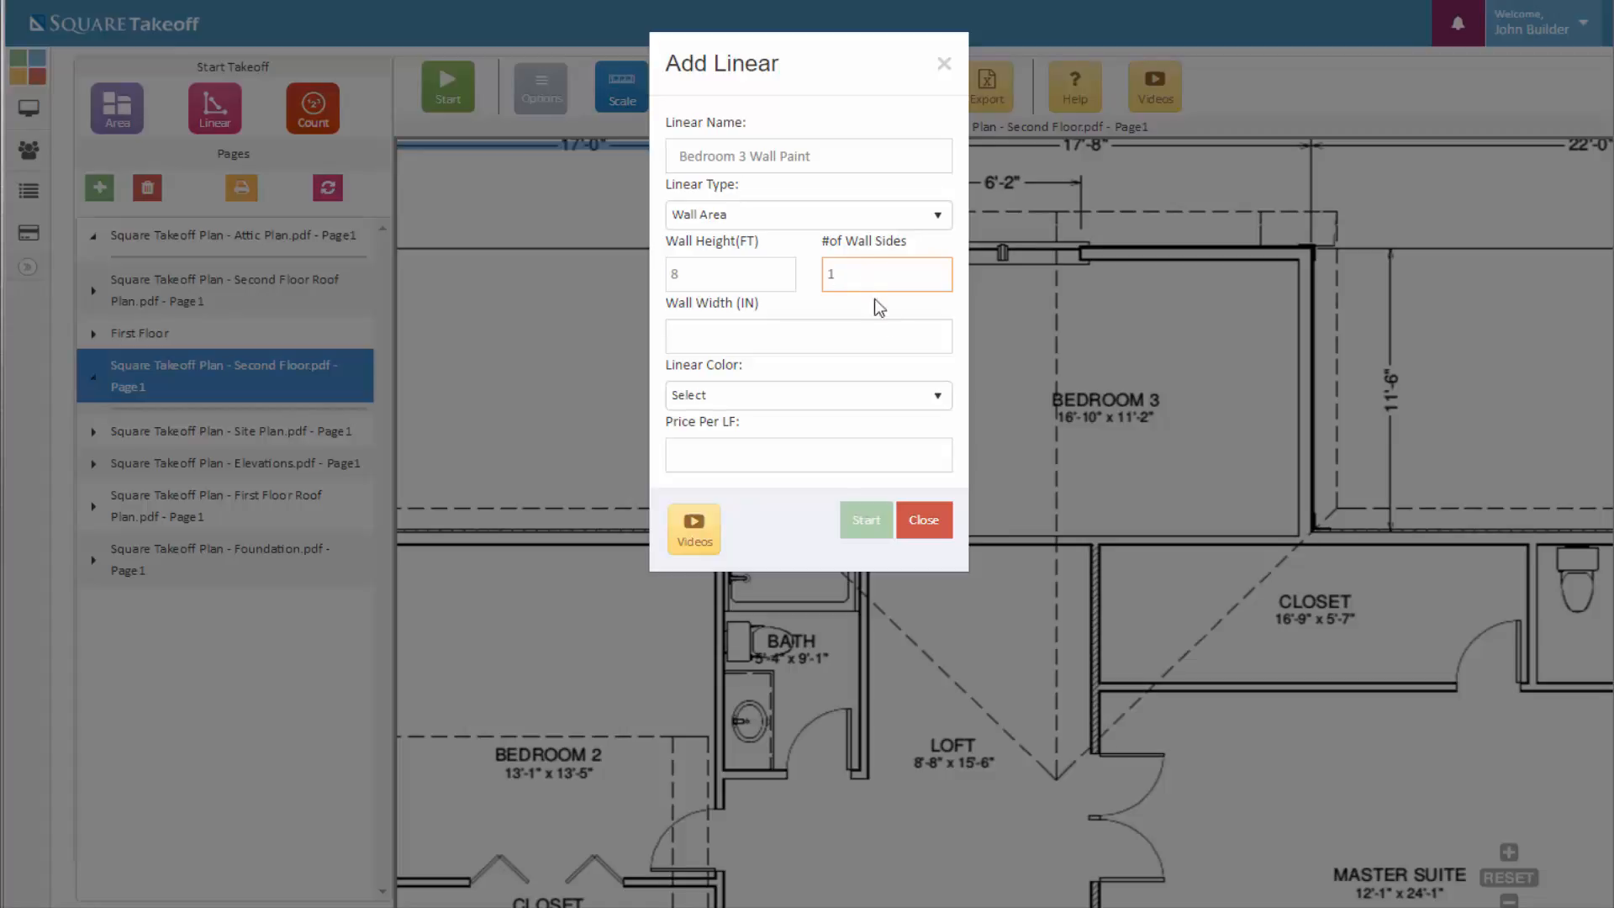
- Enter wall width 4, choose Crimson as the colour, and price 2.00 per LF
{"action": "left_click", "coordinate": [808, 336]}
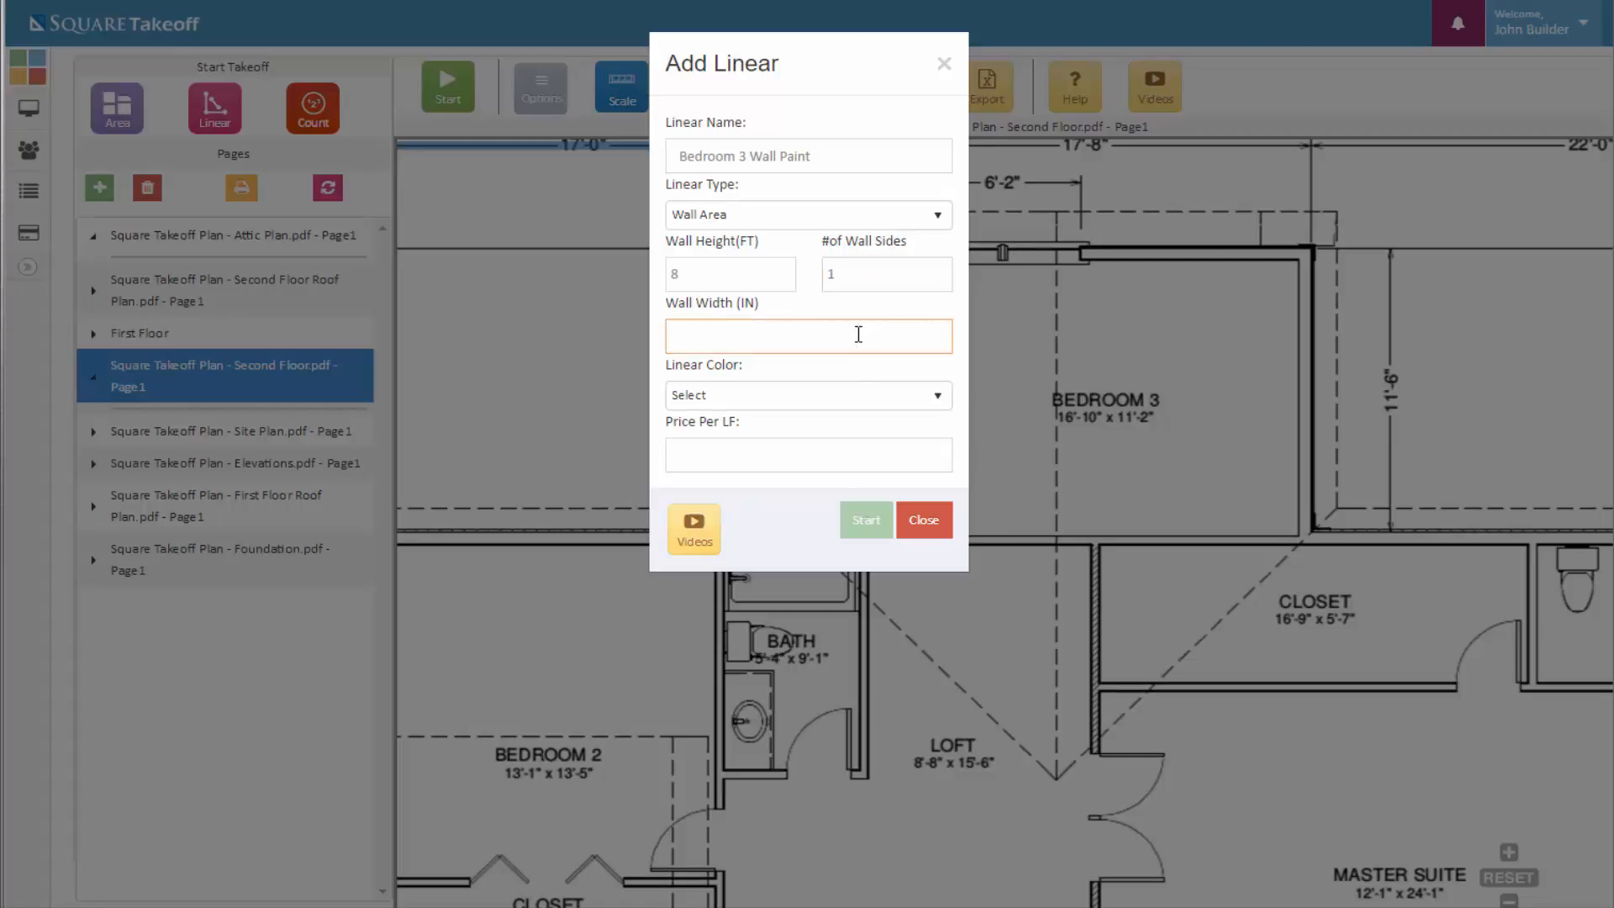
{"action": "type", "text": "4"}
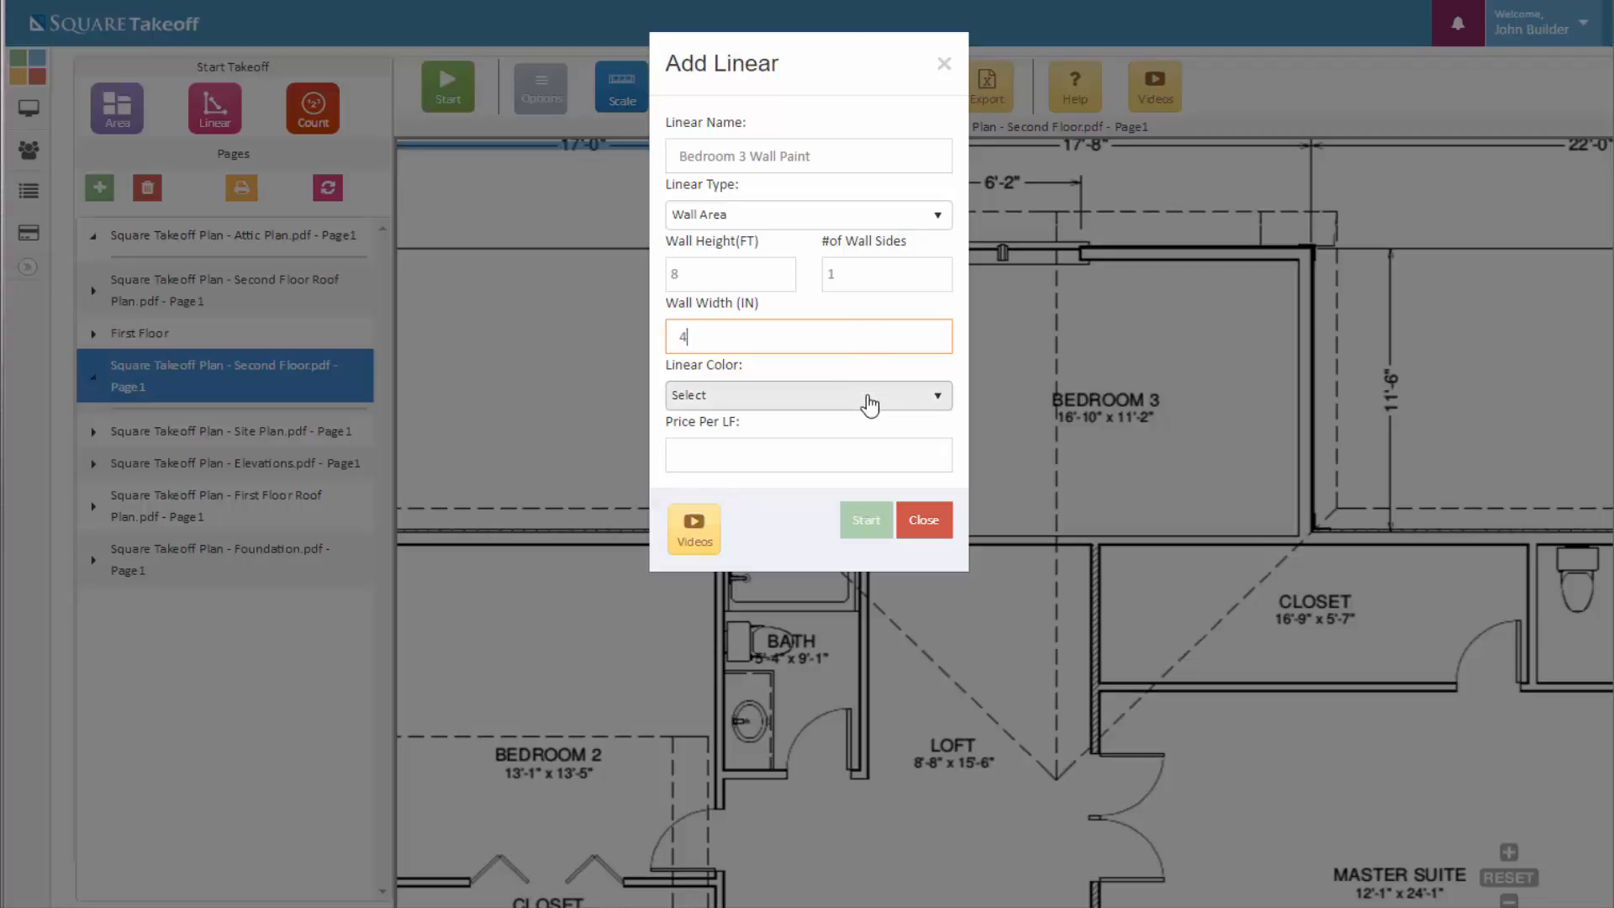
{"action": "left_click", "coordinate": [808, 395]}
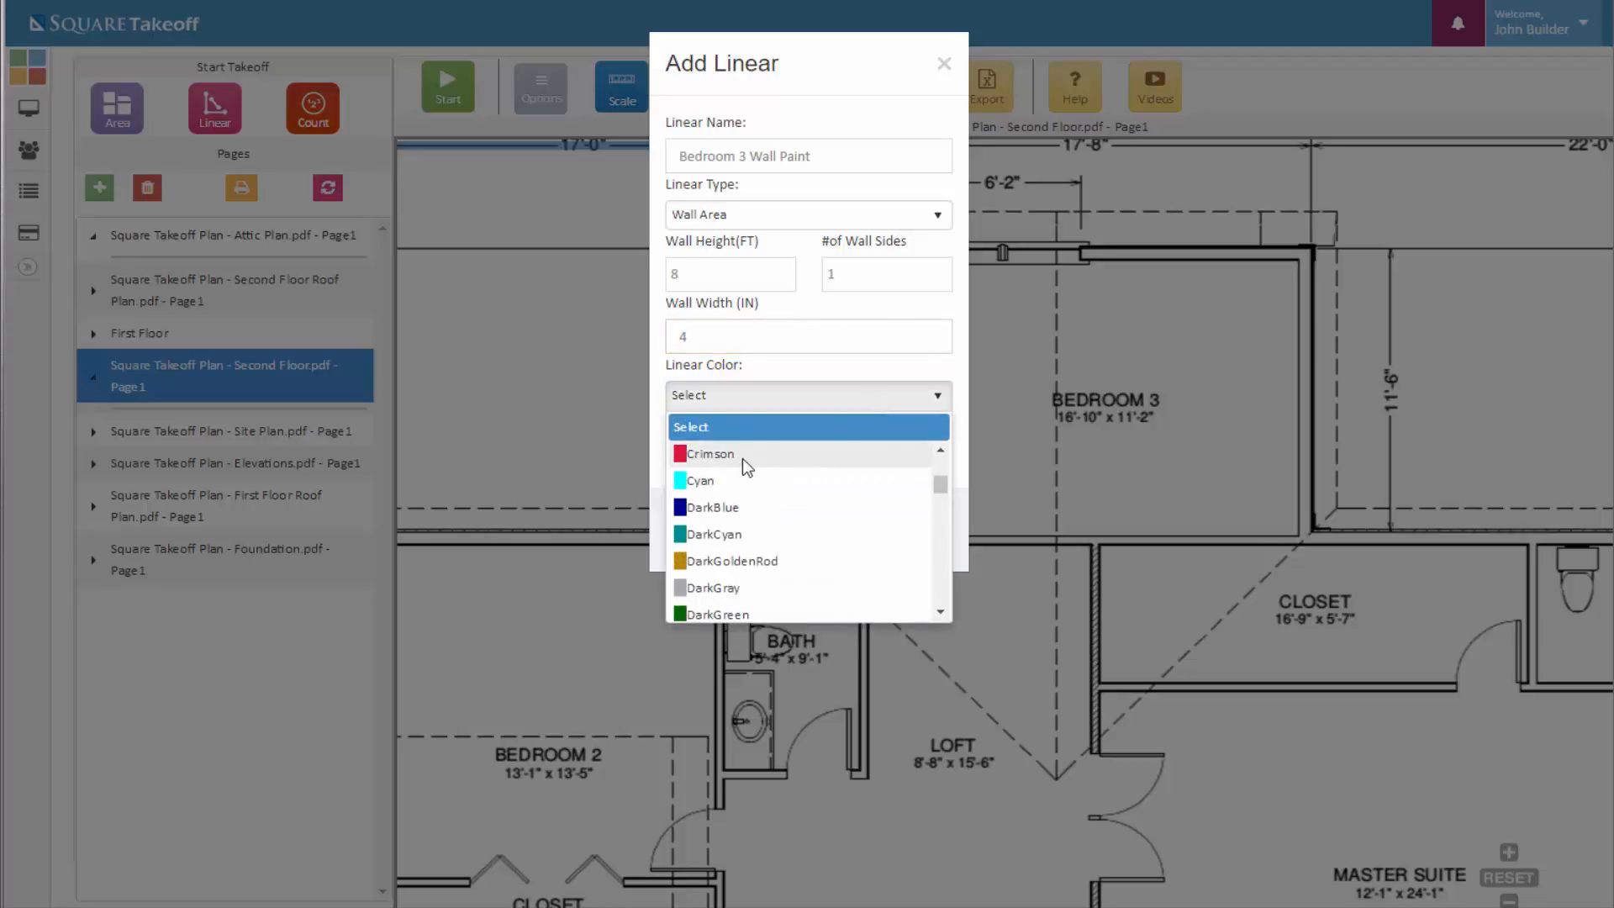
{"action": "left_click", "coordinate": [709, 453]}
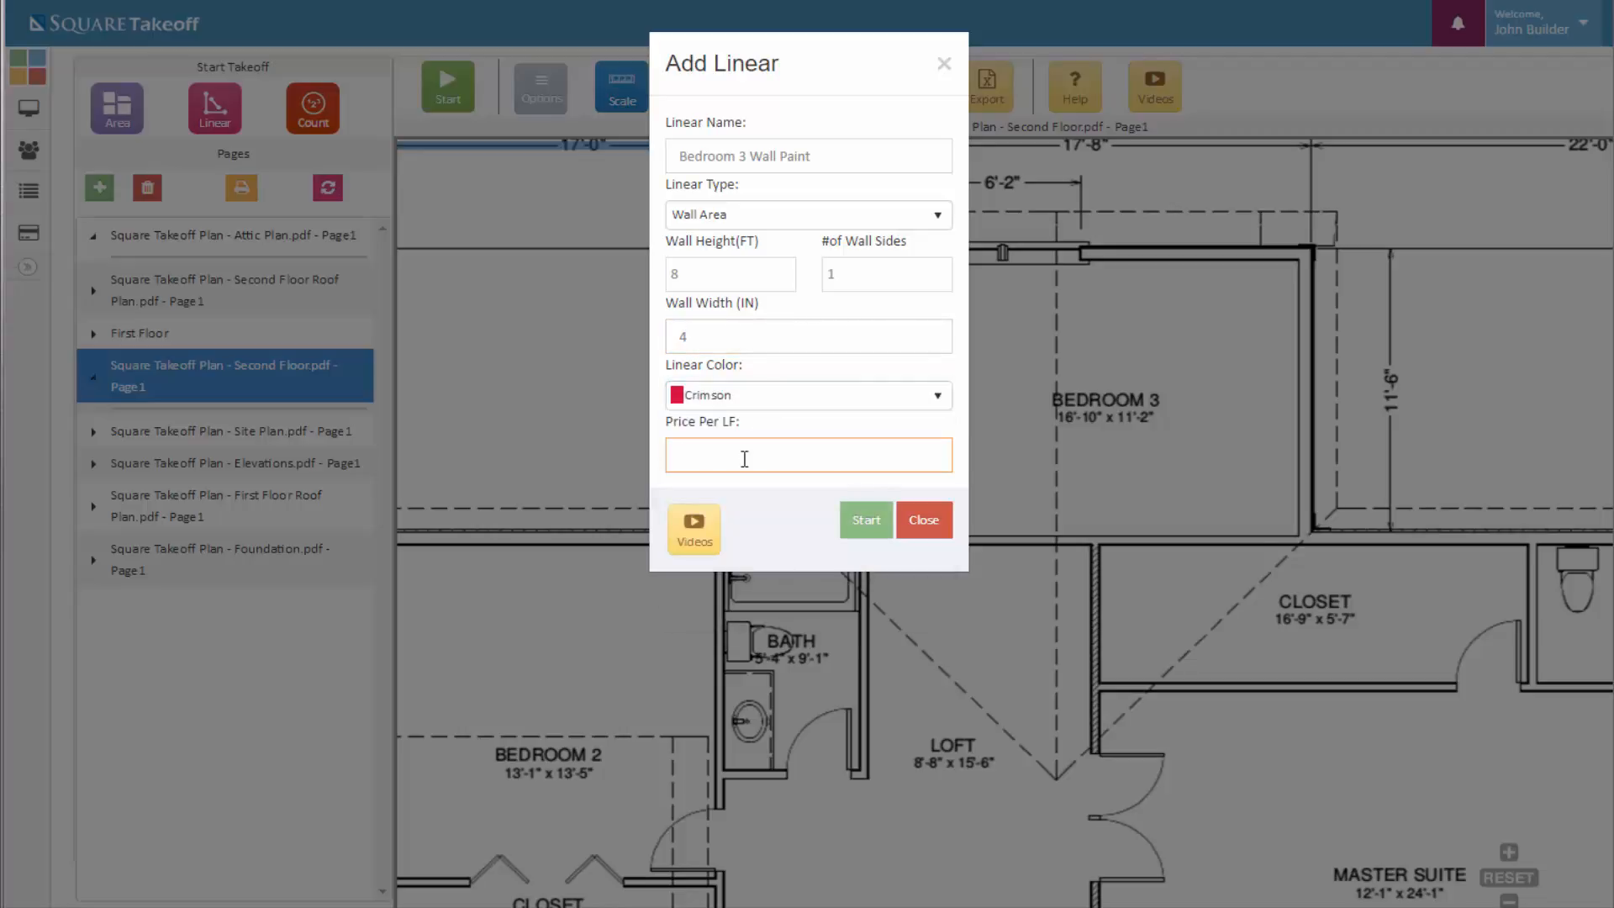
{"action": "left_click", "coordinate": [808, 455]}
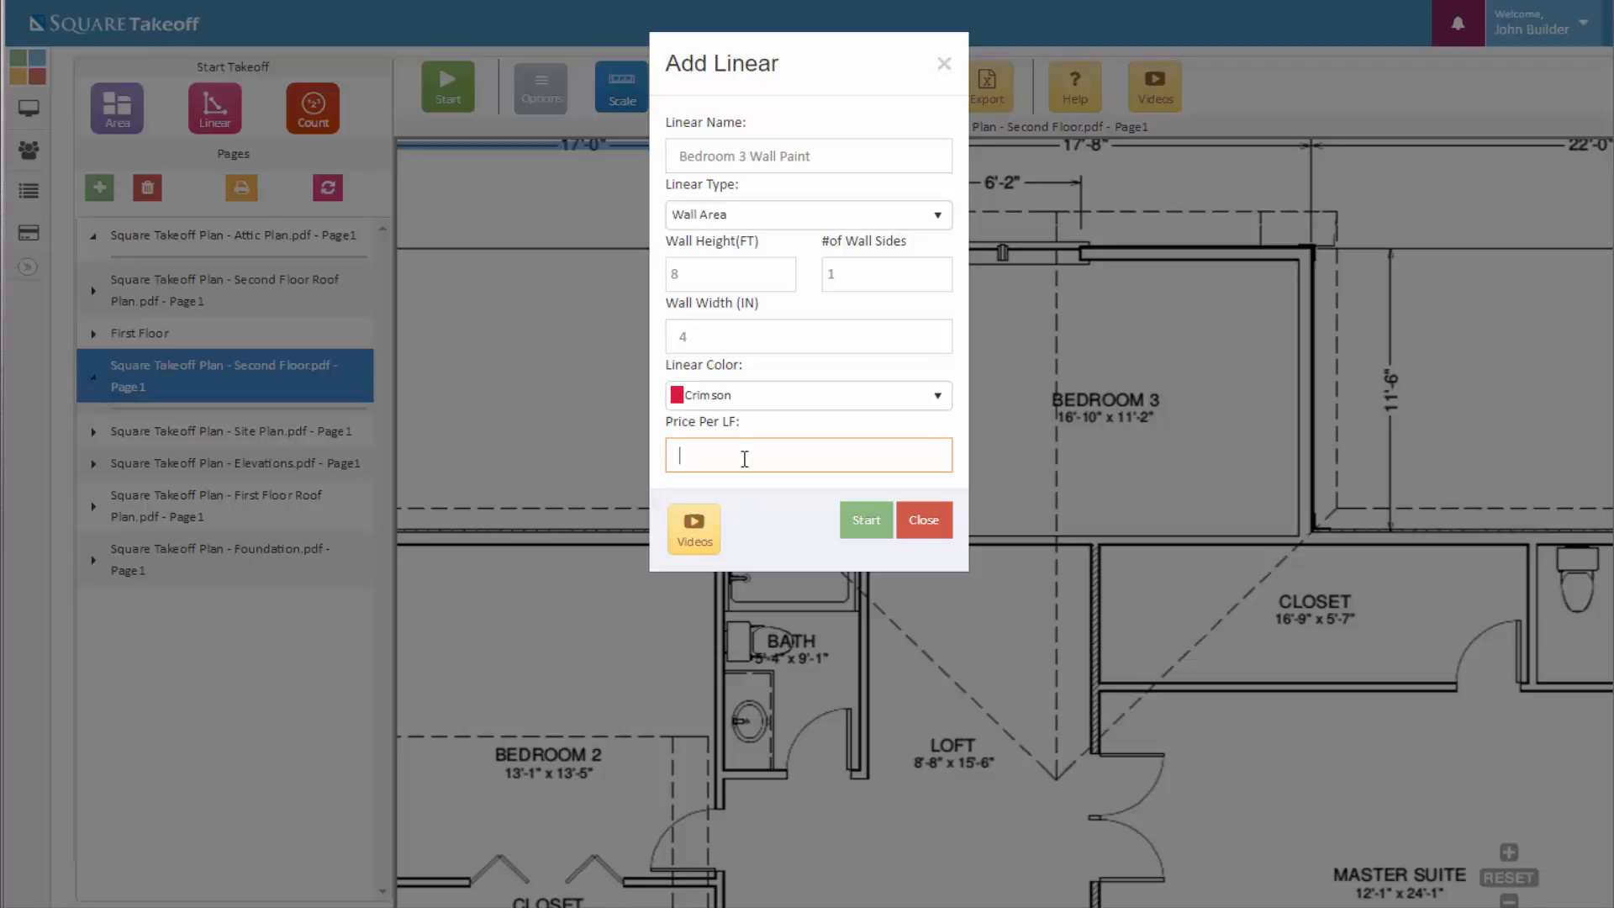
{"action": "type", "text": "2.00"}
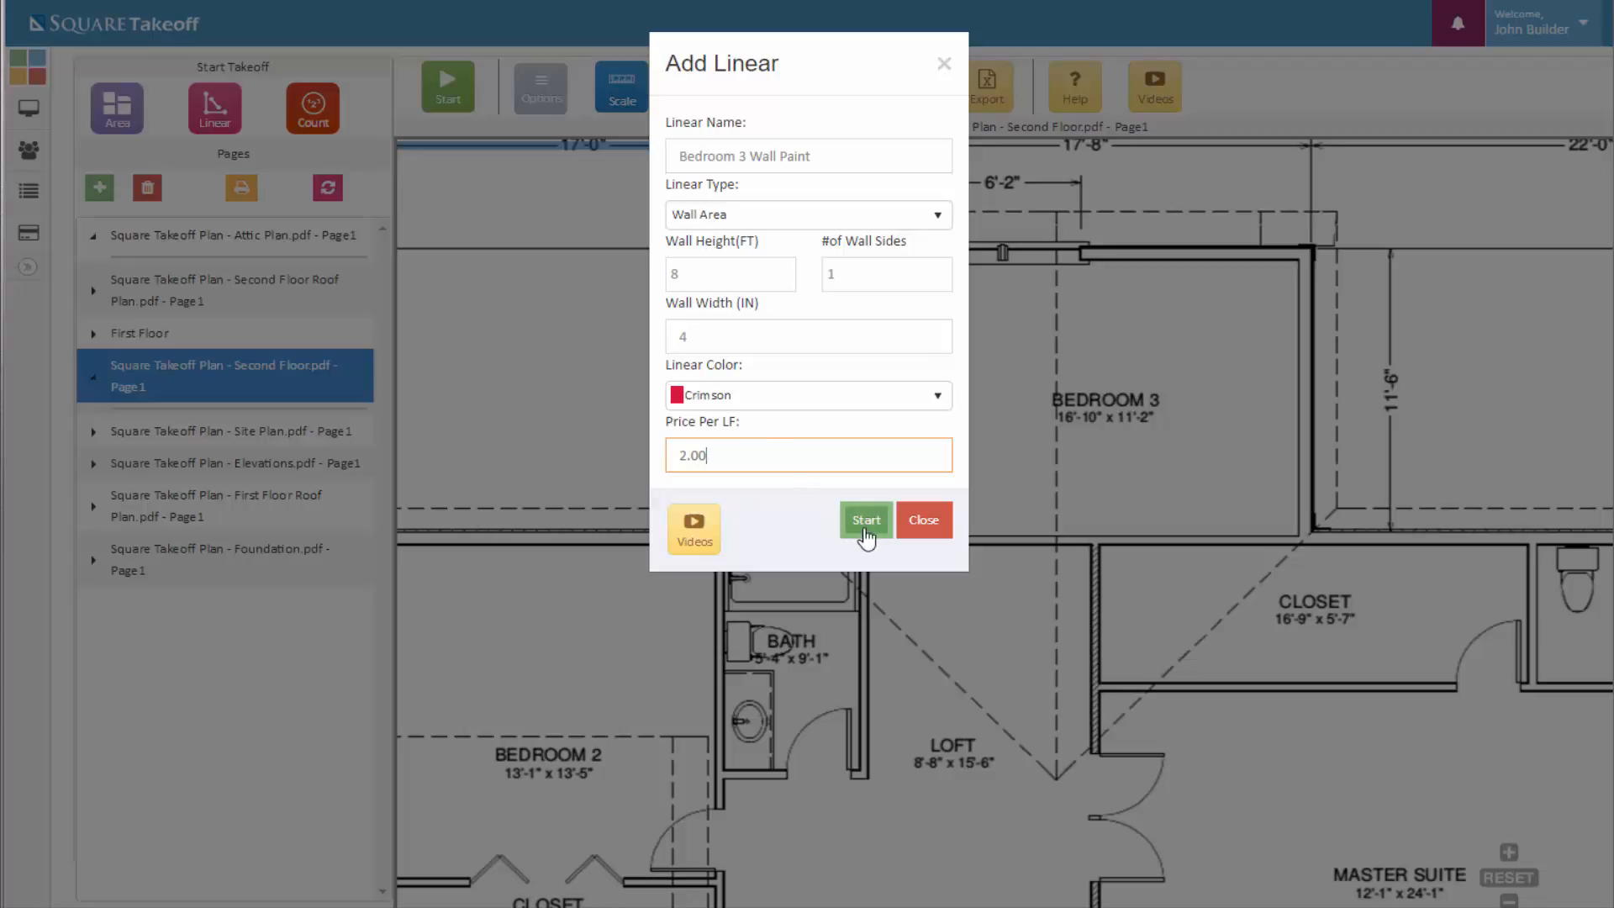
- Trace Bedroom 3's wall corners and closet wall, then stop measuring at 574 SQFT
{"action": "left_click", "coordinate": [865, 519]}
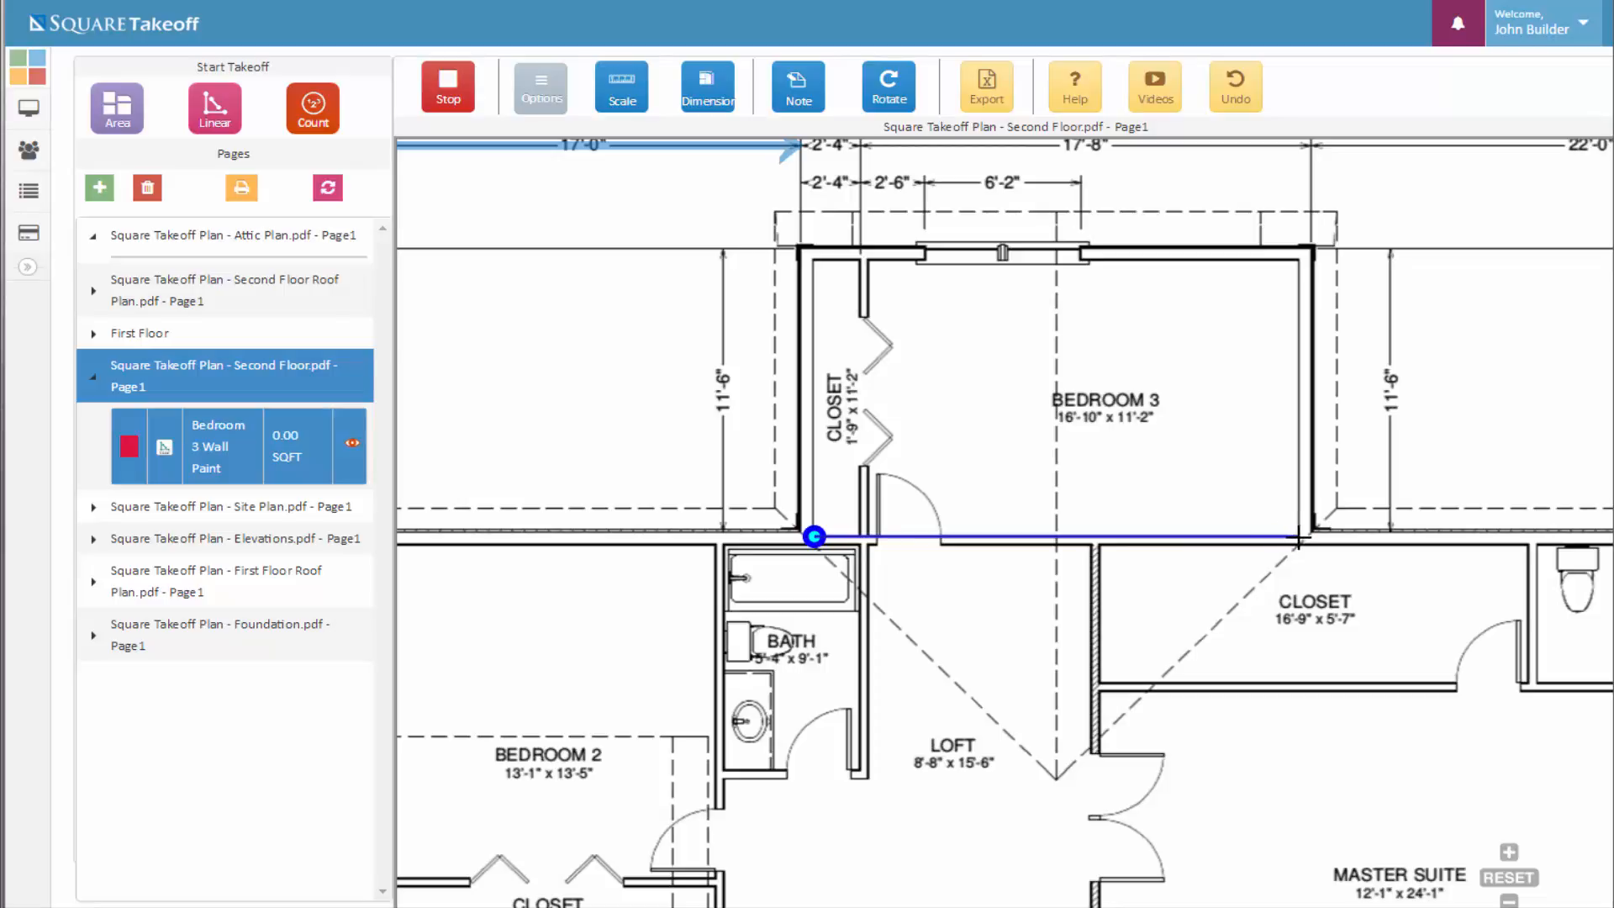
{"action": "left_click", "coordinate": [1295, 260]}
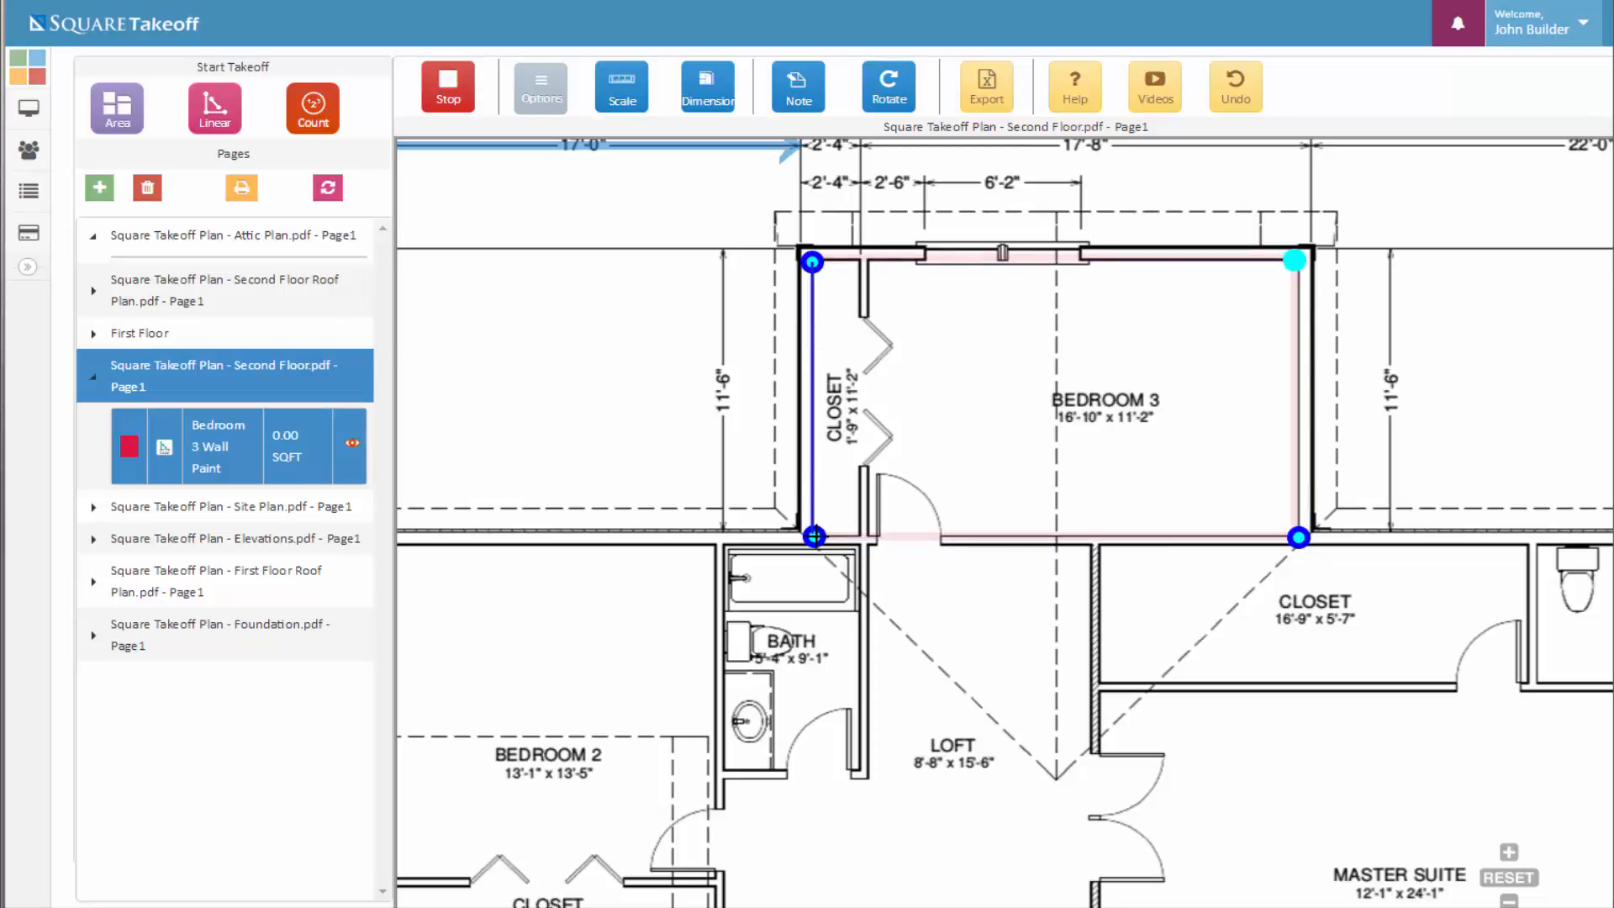
{"action": "left_click", "coordinate": [863, 536]}
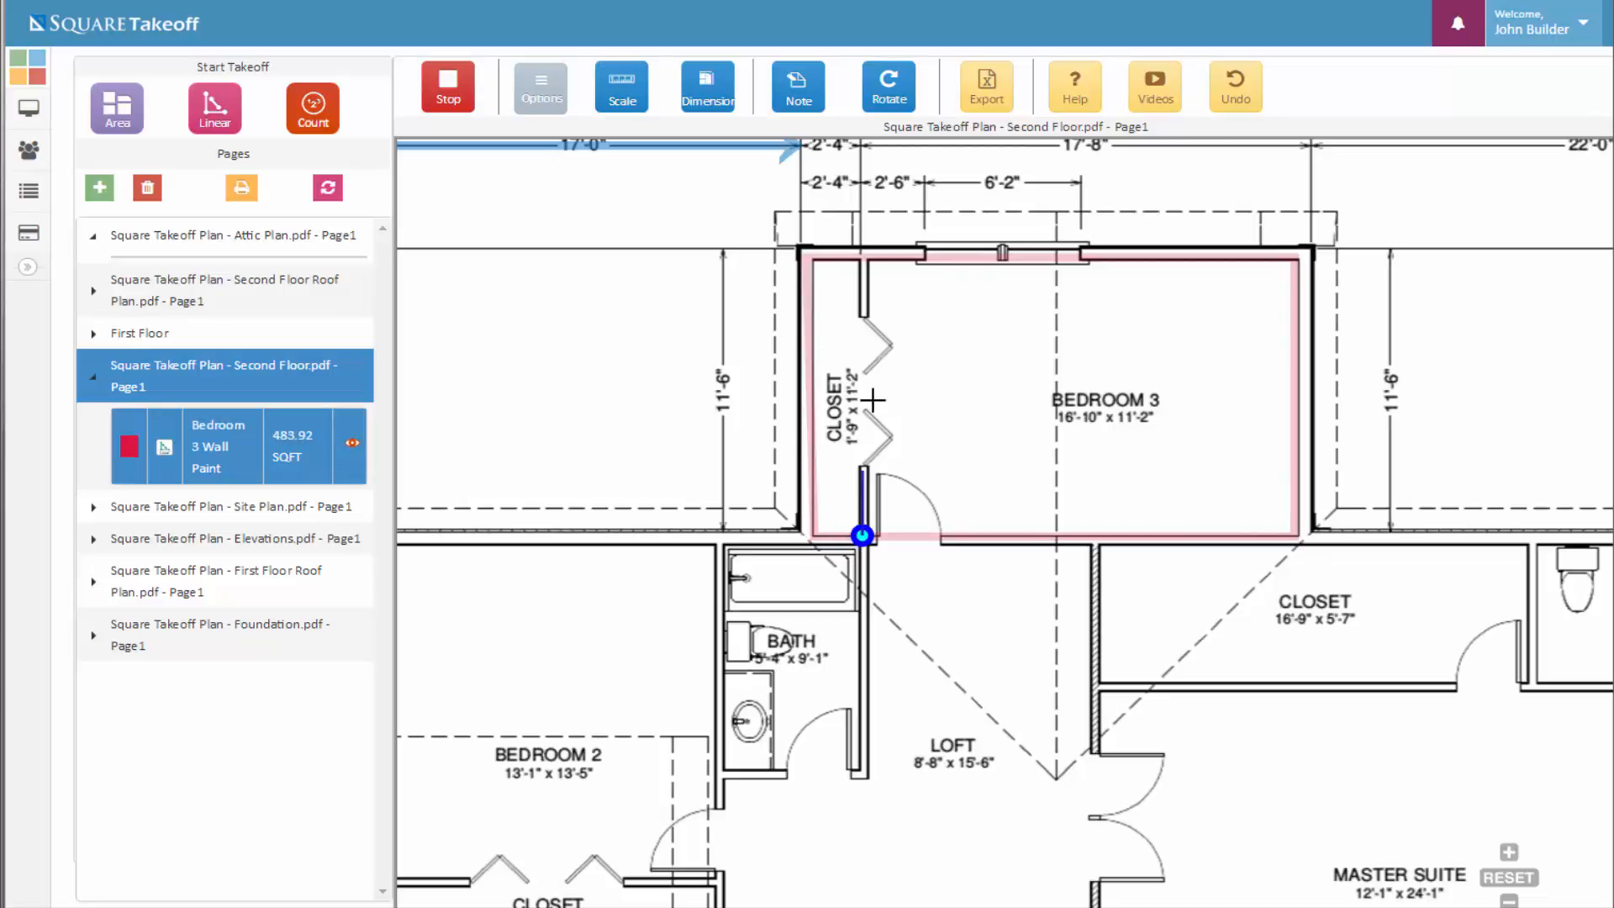
{"action": "left_click", "coordinate": [862, 259]}
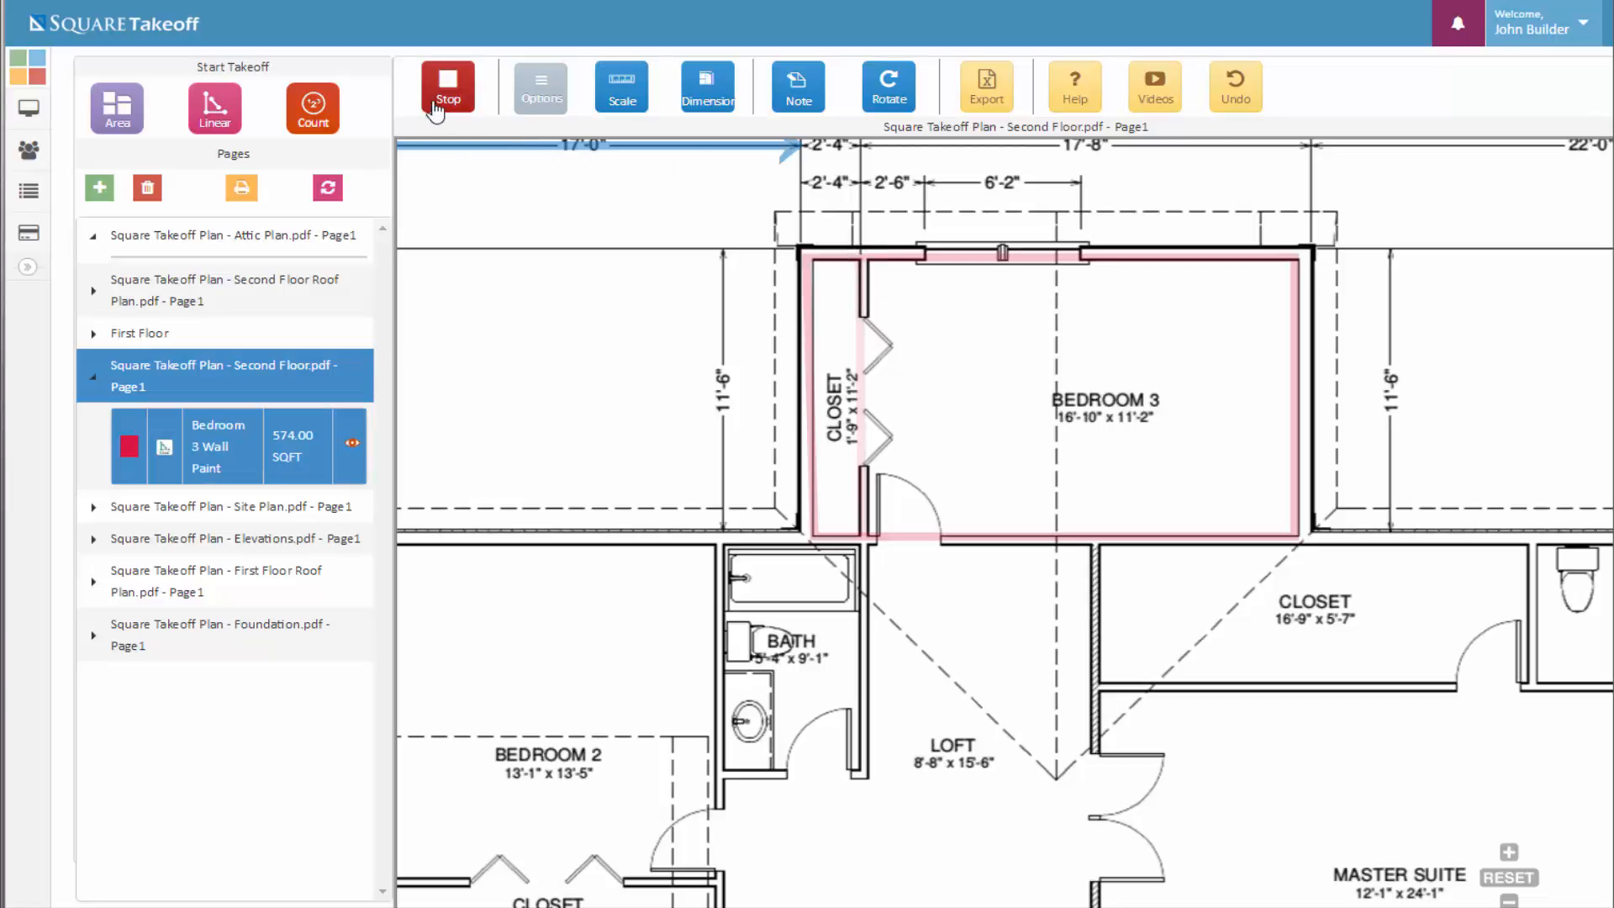
{"action": "left_click", "coordinate": [448, 86]}
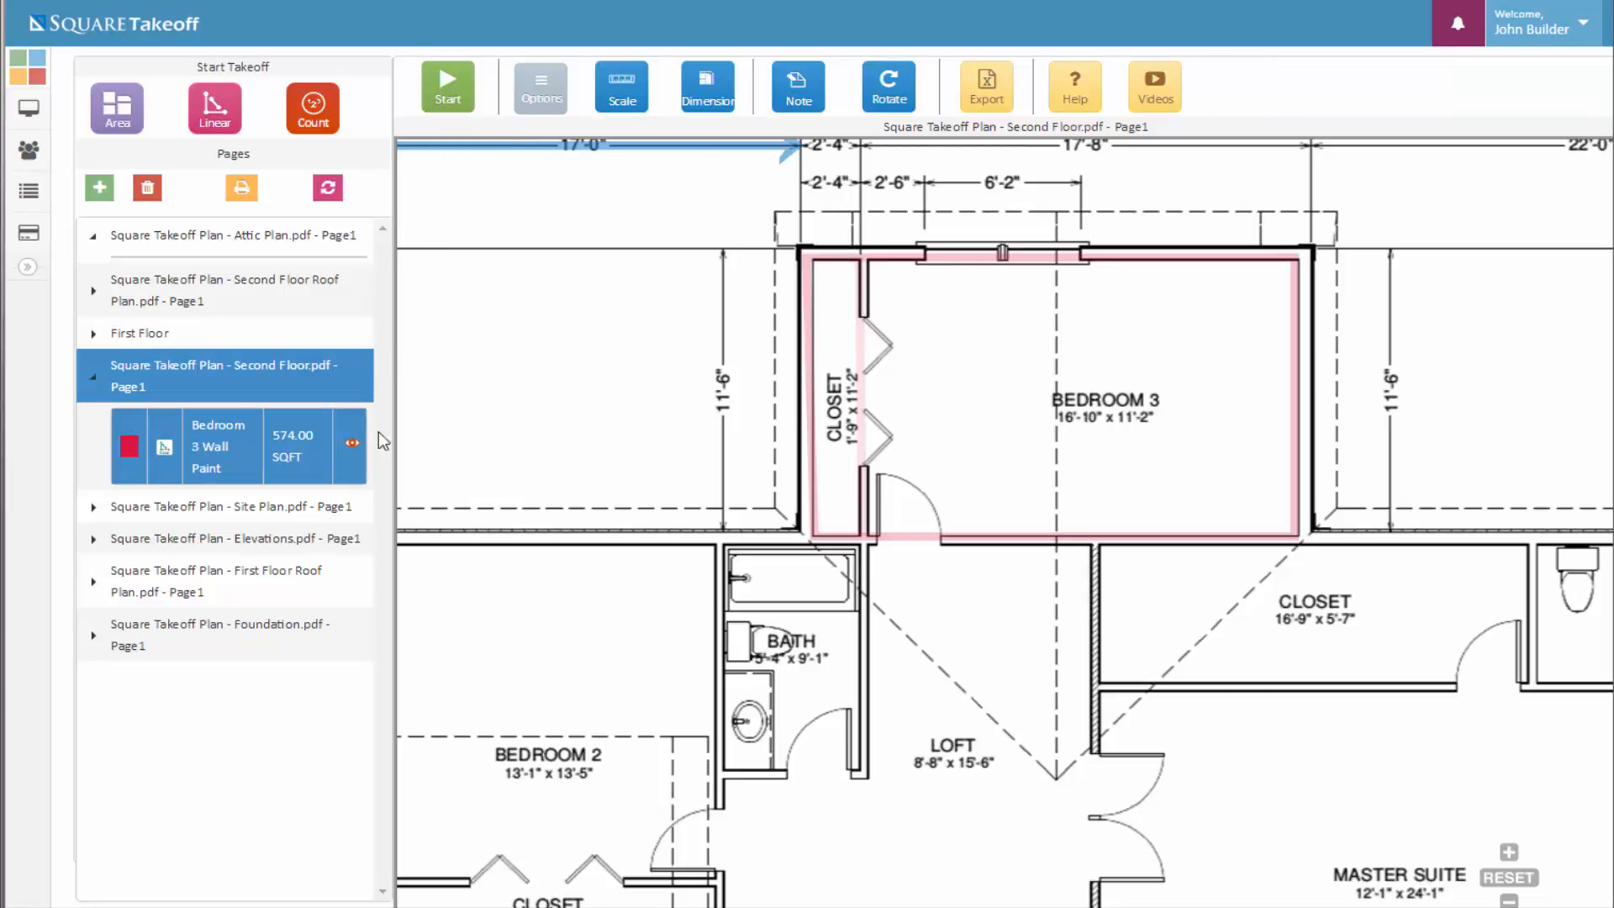